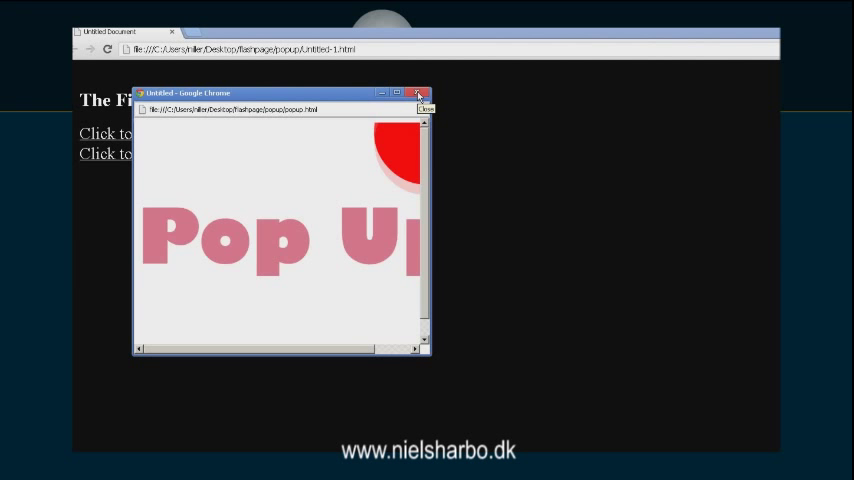
Close the finished example's pop-up window in Chrome
left_click(418, 93)
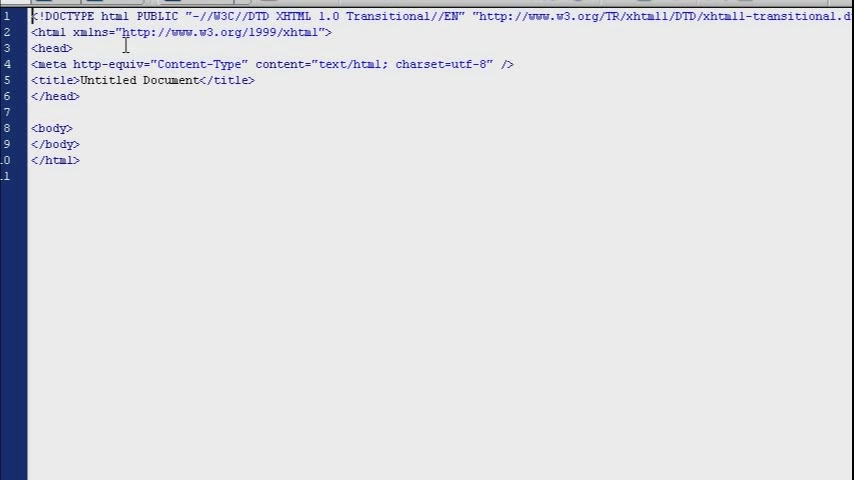
mouse_move(402, 45)
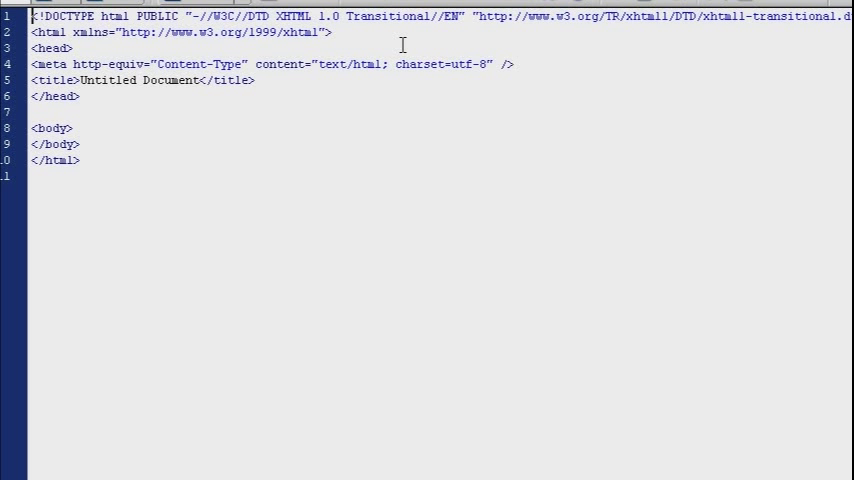
Start an anchor in the body linking to popup.html with target="_blank"
left_click(85, 127)
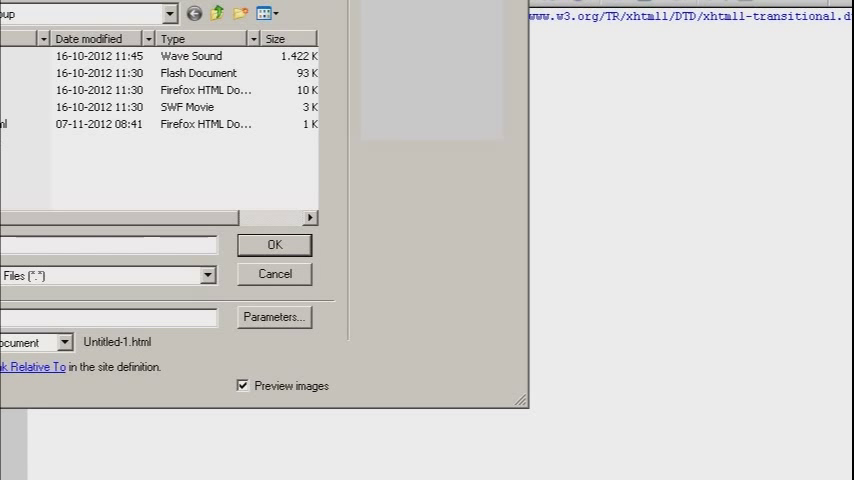
left_click(190, 90)
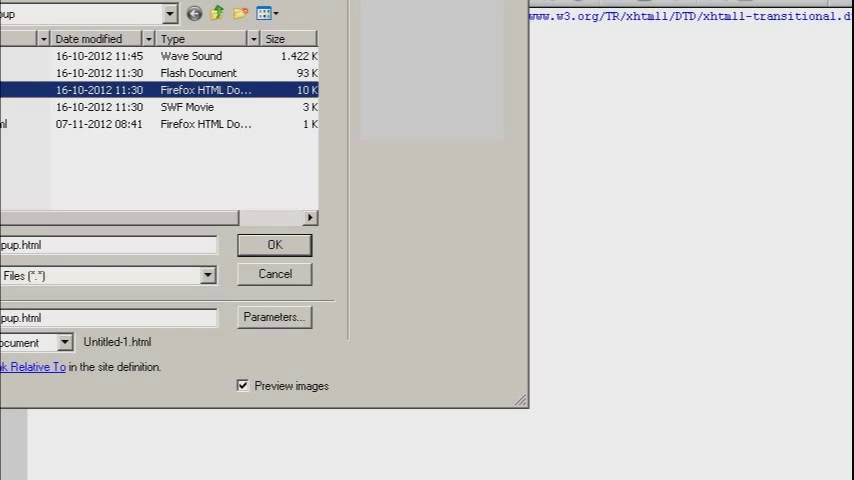
left_click(274, 244)
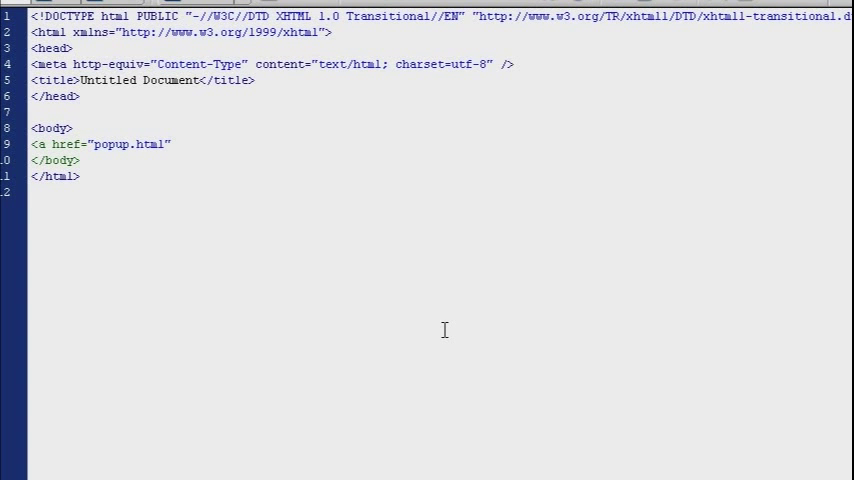
left_click(170, 144)
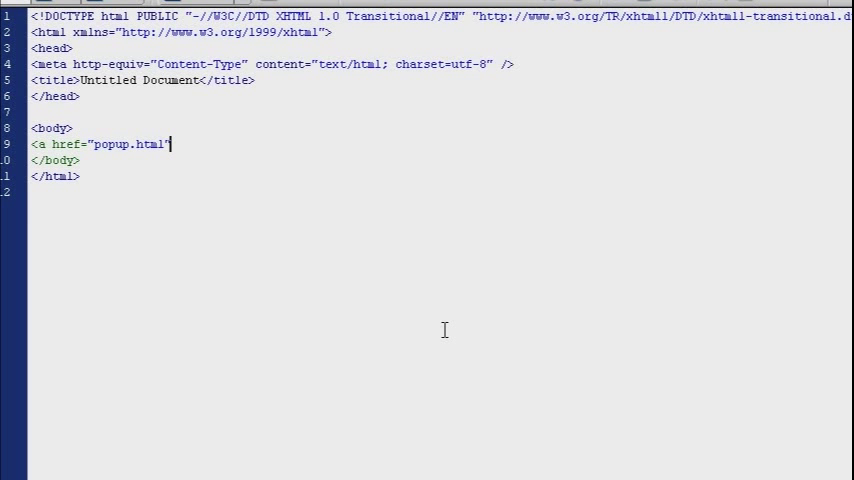
type("target=\"")
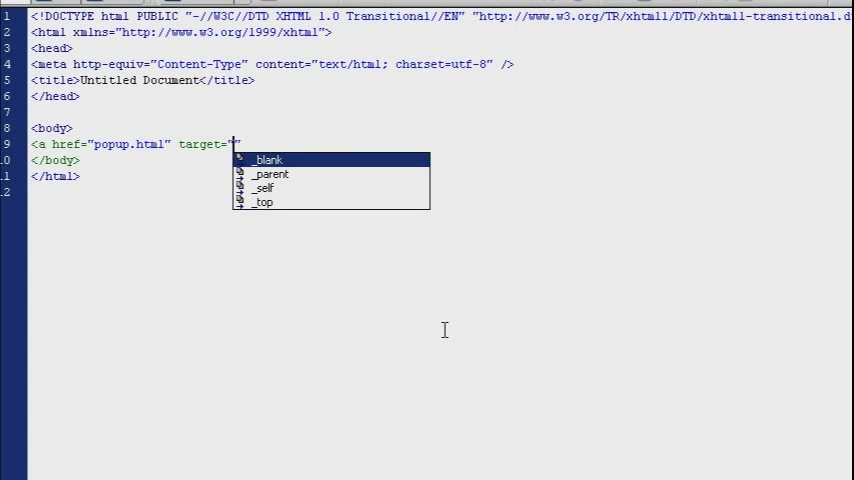
left_click(267, 160)
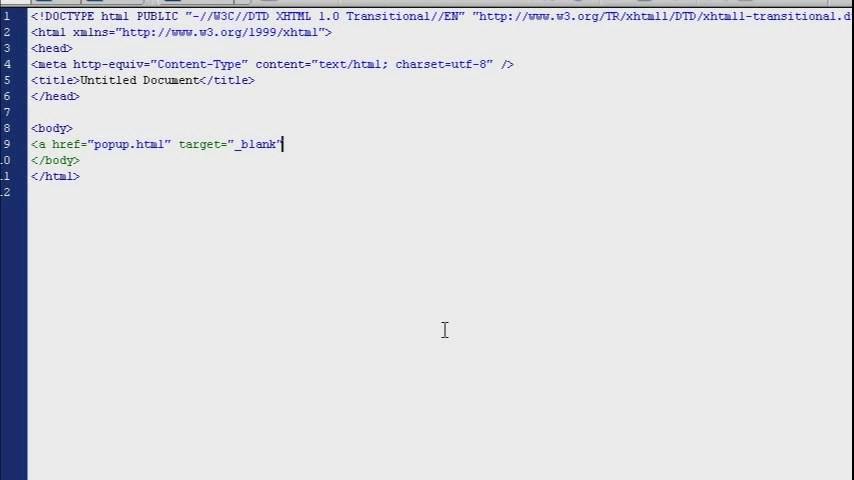
Add the link text 'Click to open pop up' and close the anchor with </a>
type(">")
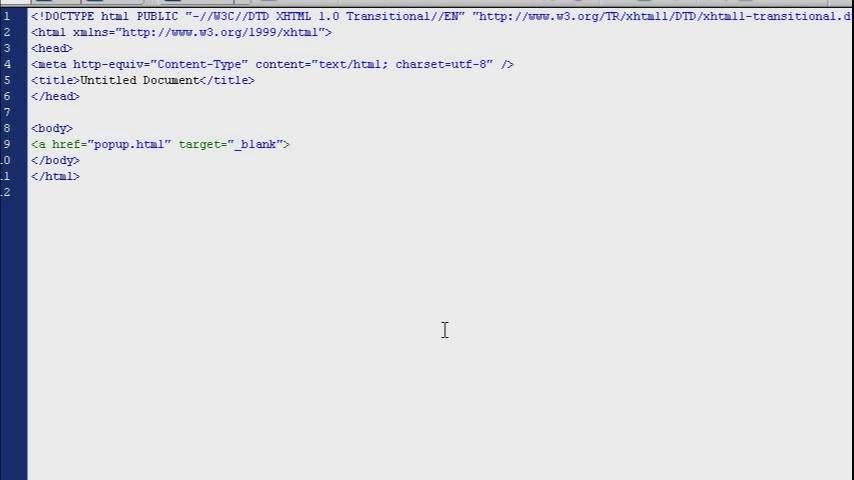
type("Cli")
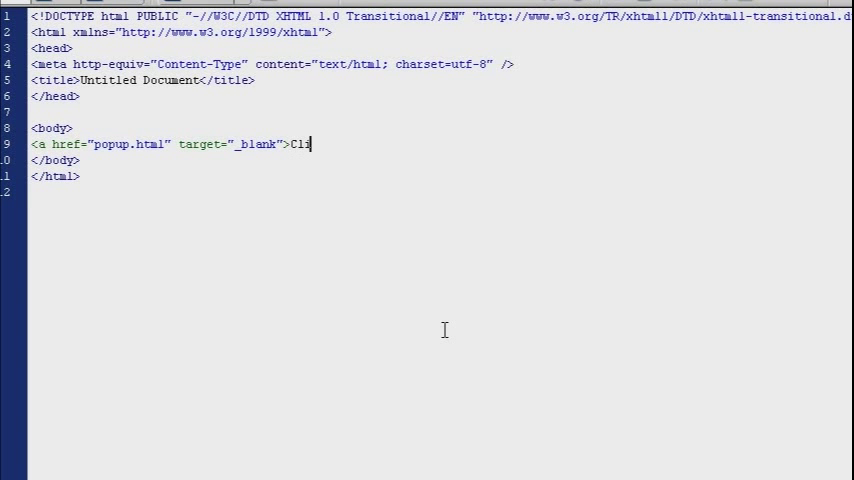
type("ck to")
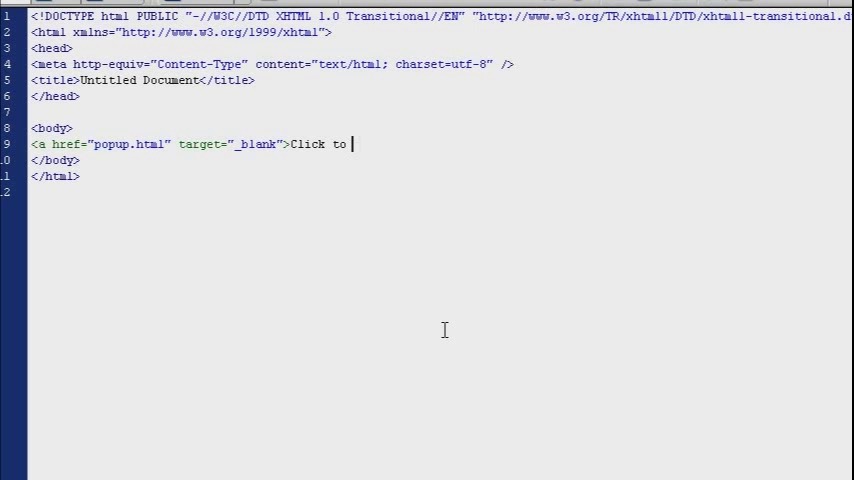
type("open")
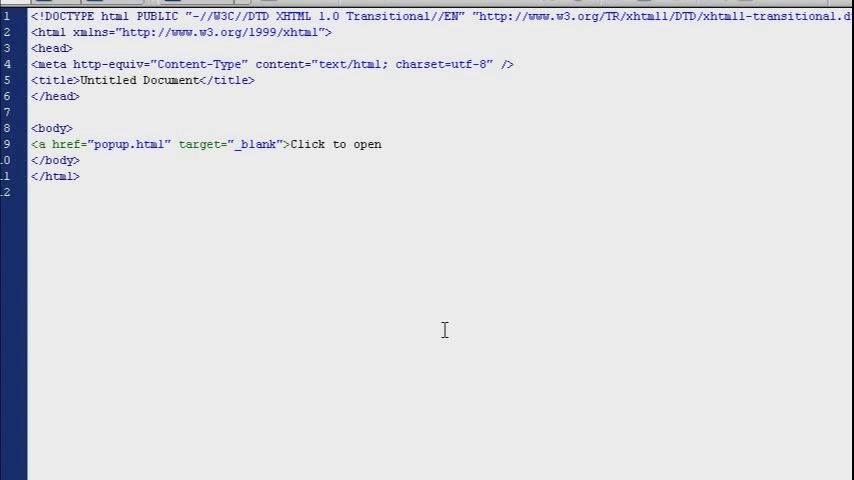
type("pop up")
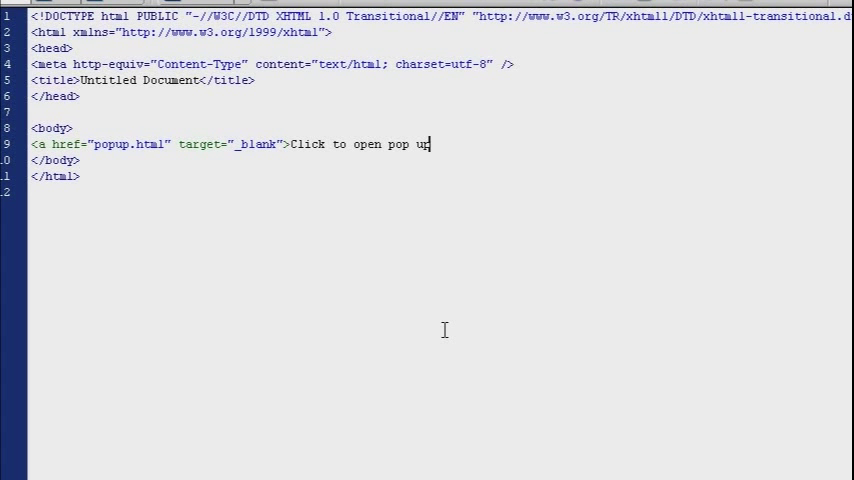
type("</a>")
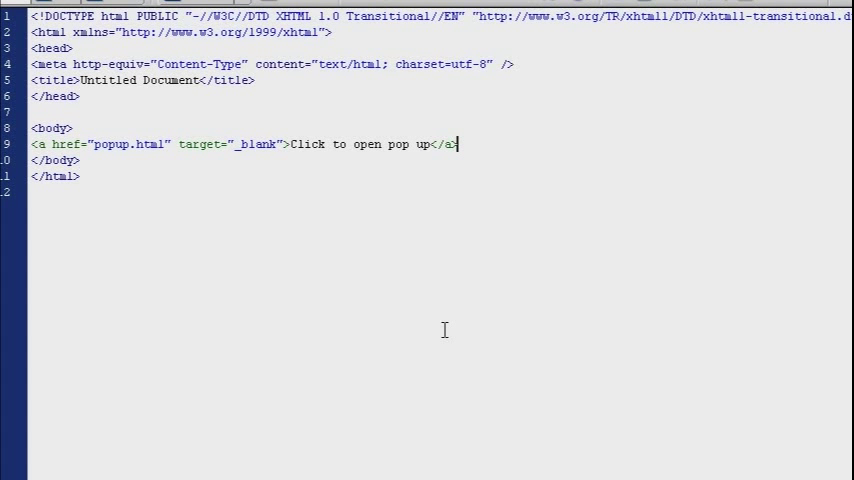
mouse_move(499, 277)
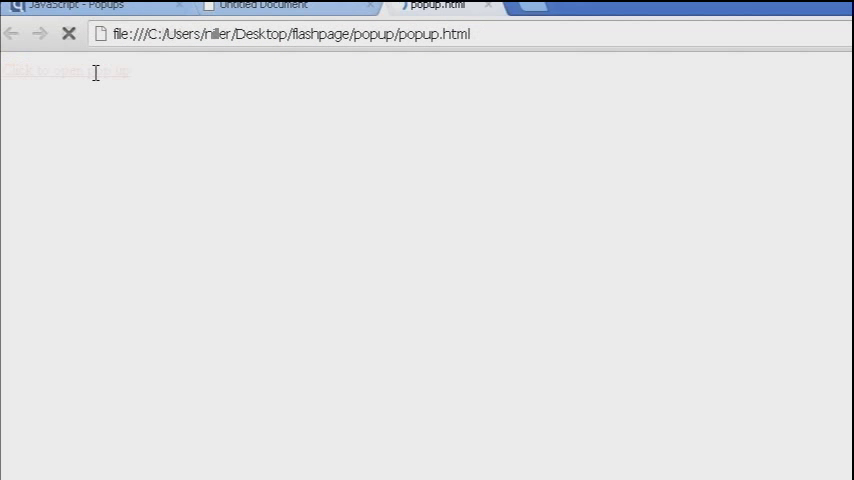
Test the 'Click to open pop up' link in Chrome, opening popup.html in a new tab
left_click(65, 71)
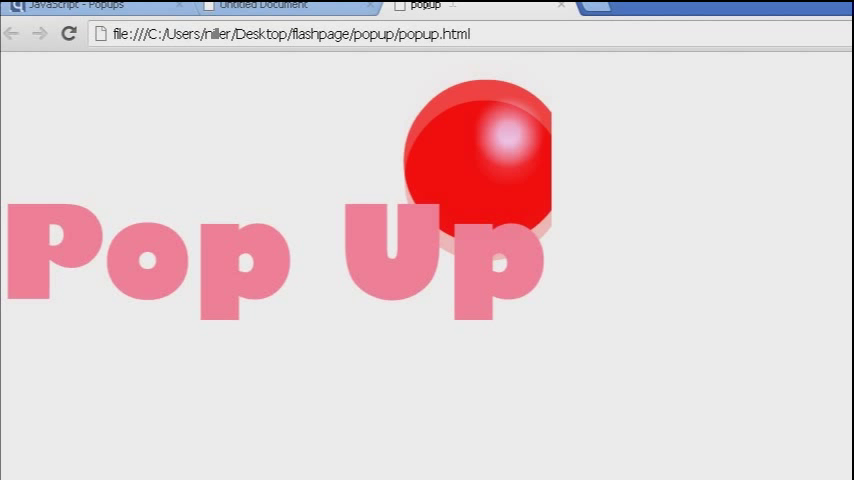
left_click(262, 5)
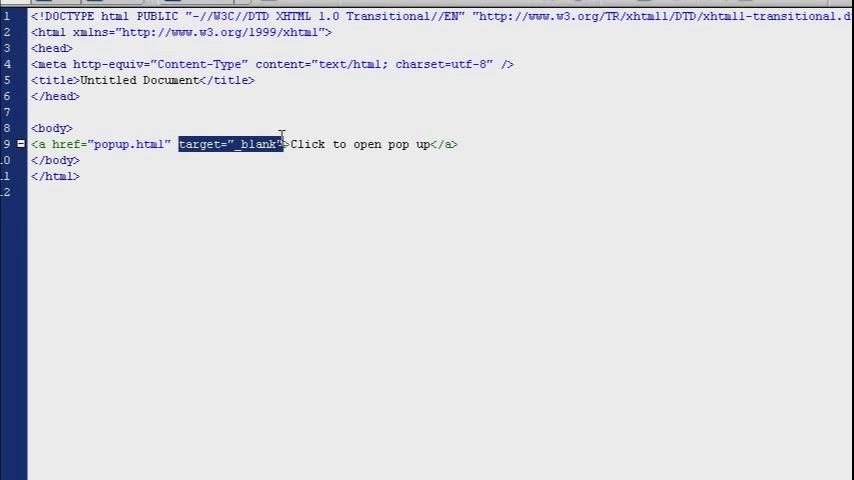
Replace target="_blank" with onclick="popWin()" in the anchor tag
key("Delete")
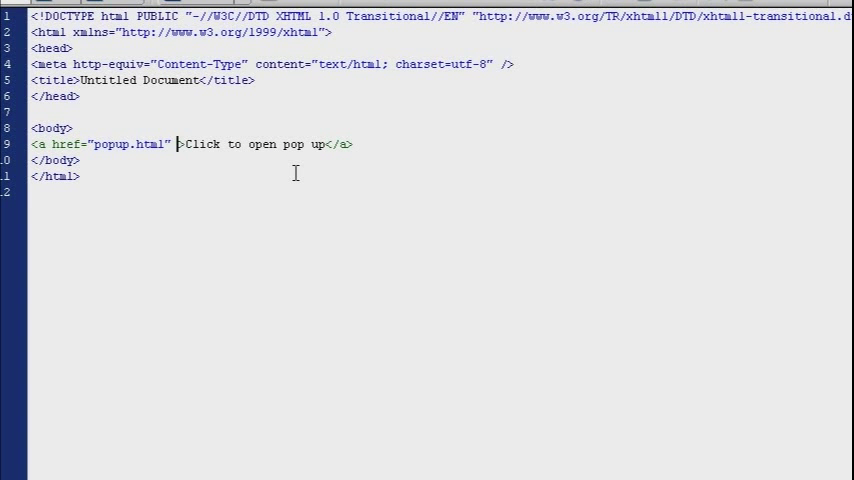
type("onclick=\"")
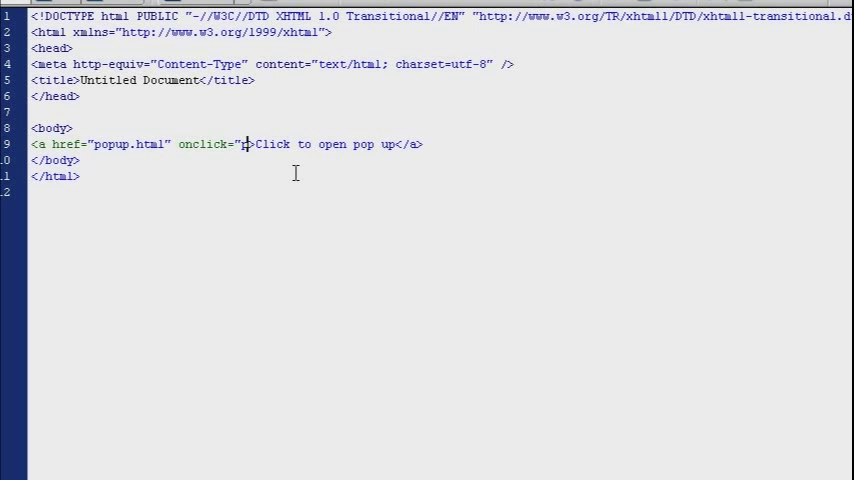
type("popW")
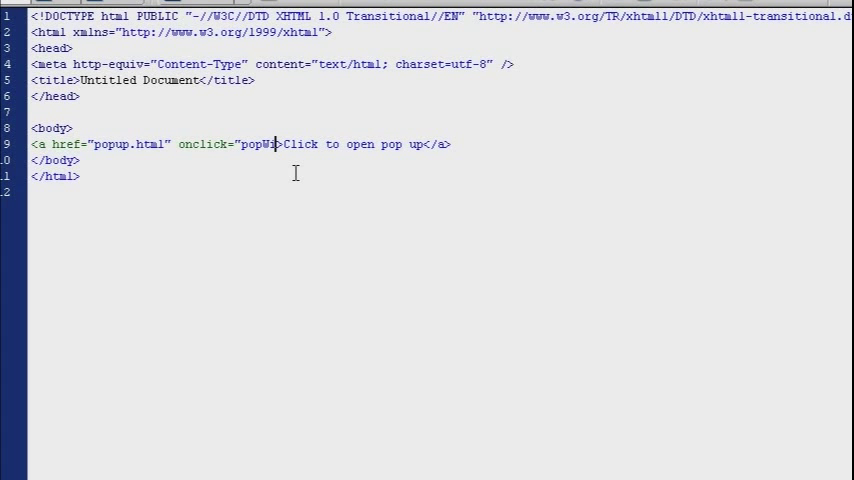
type("in")
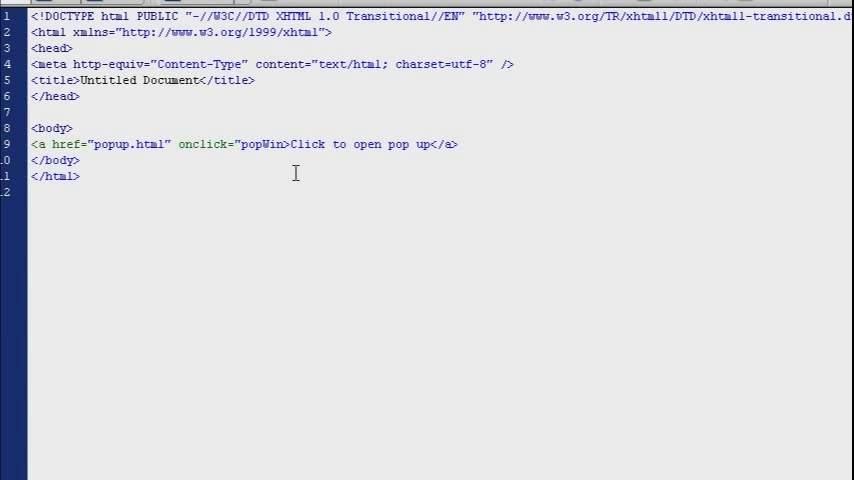
type("()")
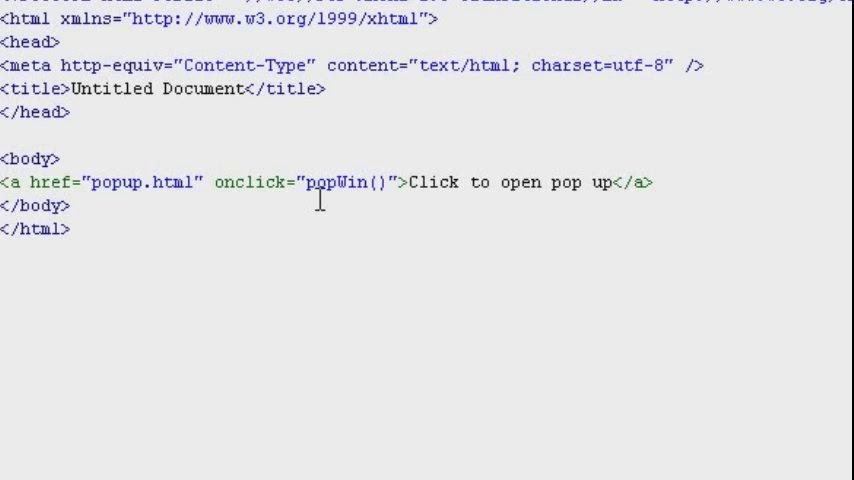
mouse_move(360, 85)
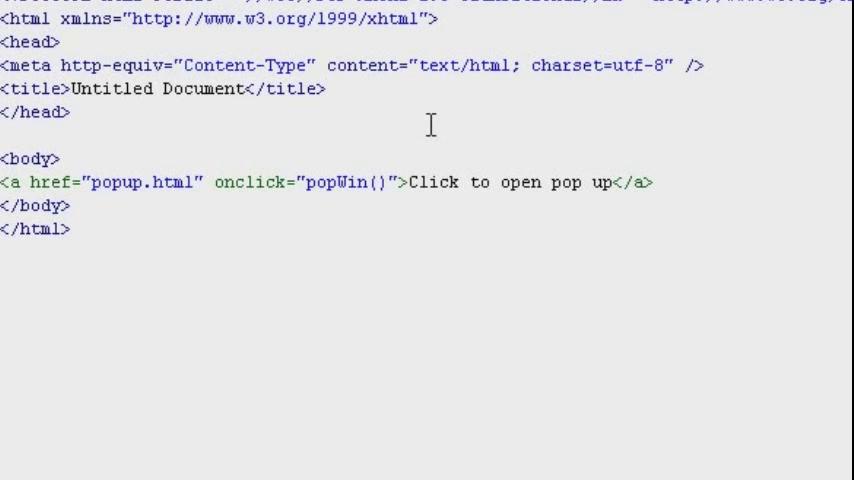
Add an empty <script type="text/javascript"></script> block to the head, cursor inside
type("a")
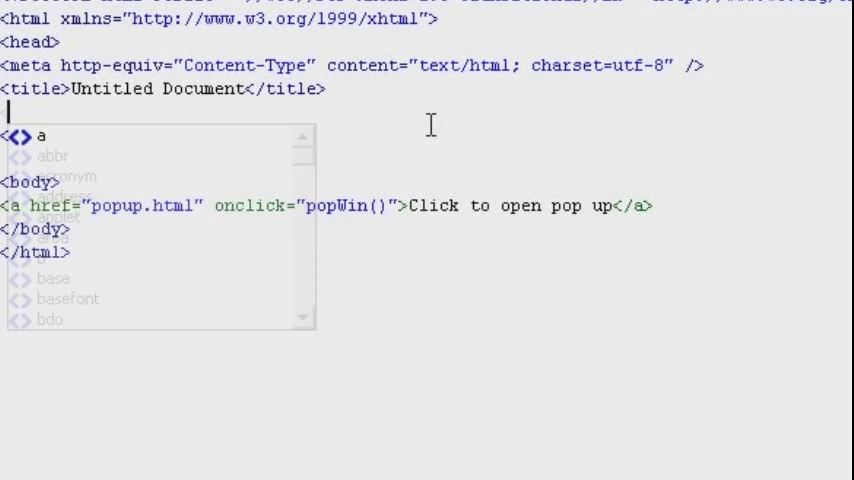
type("script type=\"")
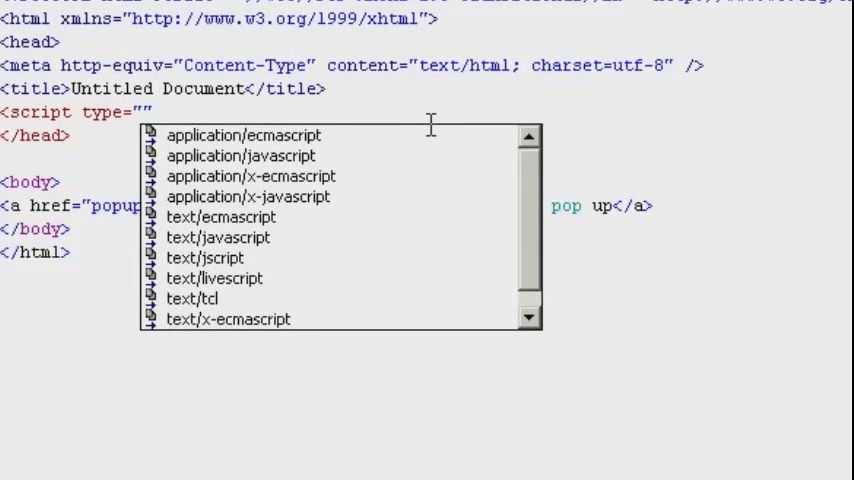
left_click(218, 237)
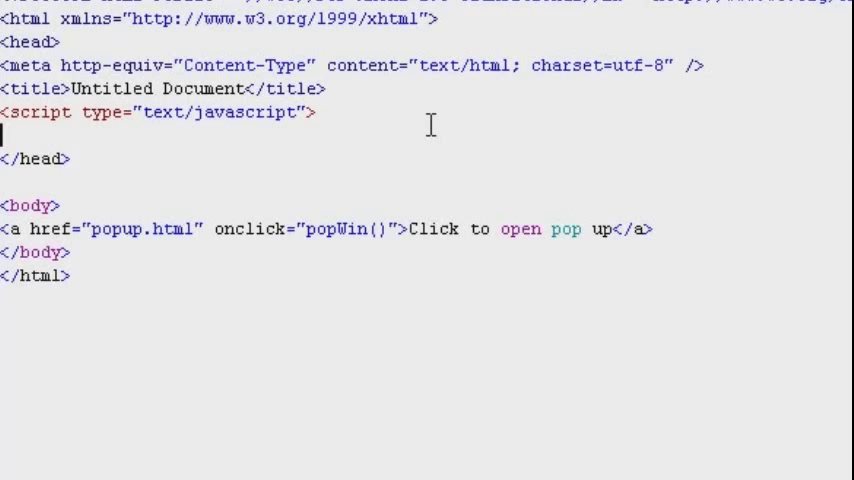
type("</script>")
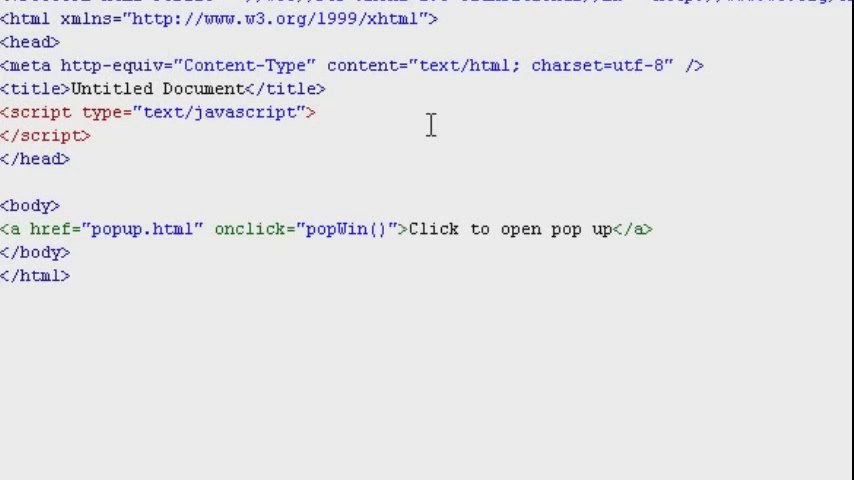
left_click(50, 135)
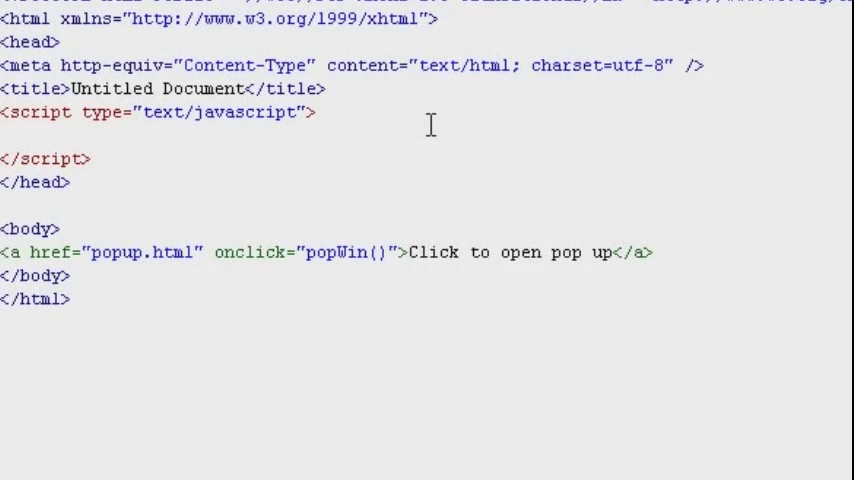
Declare the popWin() function inside the script block
type("fun")
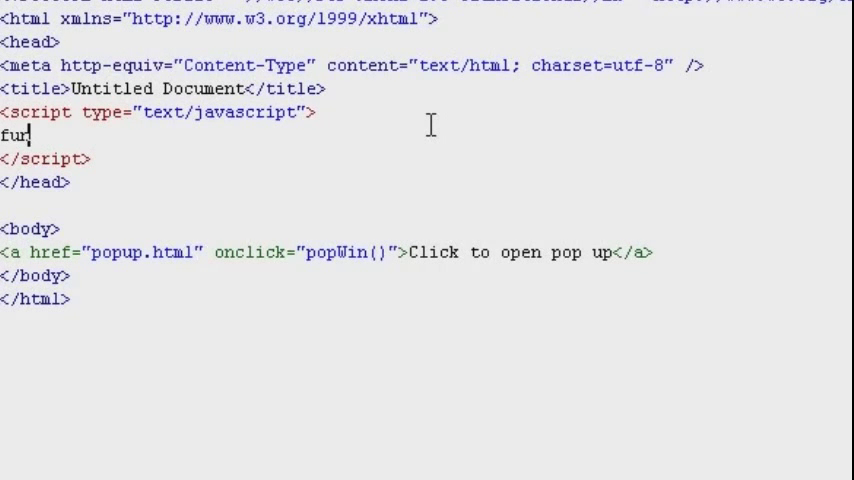
type("ctio")
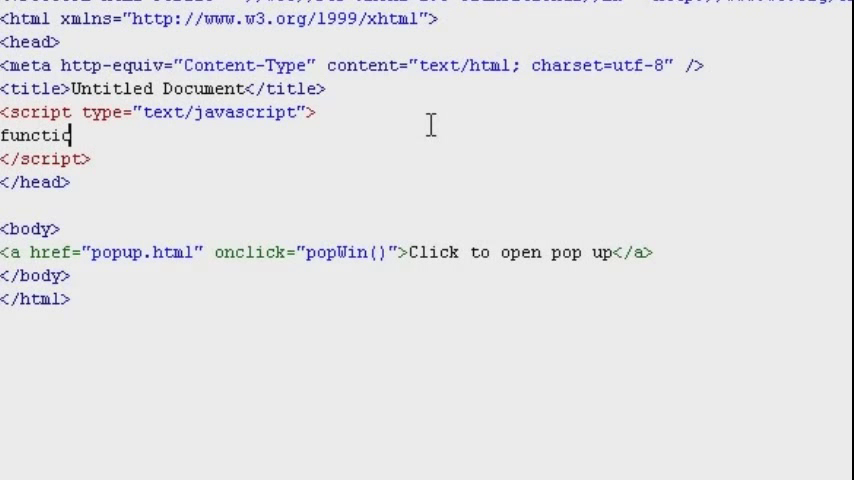
type("n popWin")
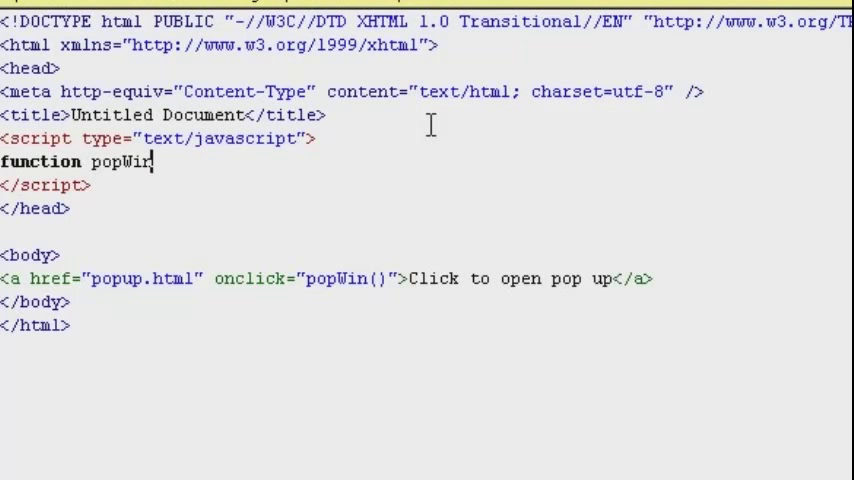
type("(")
type("{")
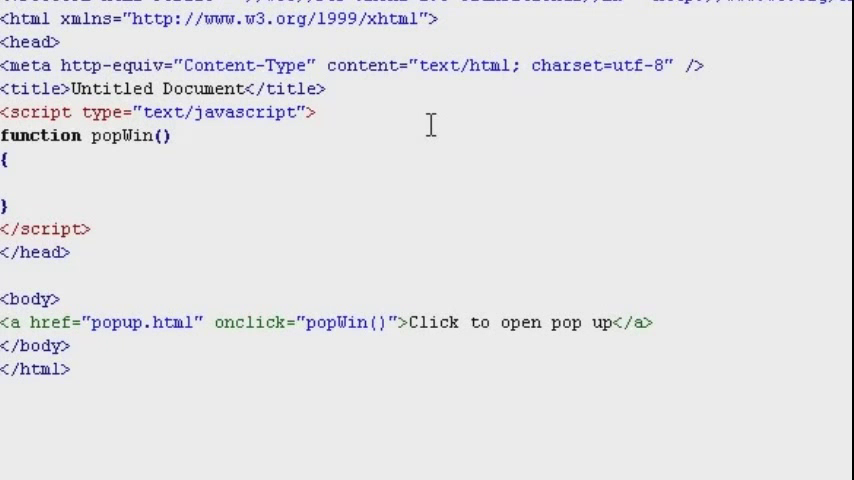
Give popWin a body calling window.open('popup.html','', '')
type("window.o")
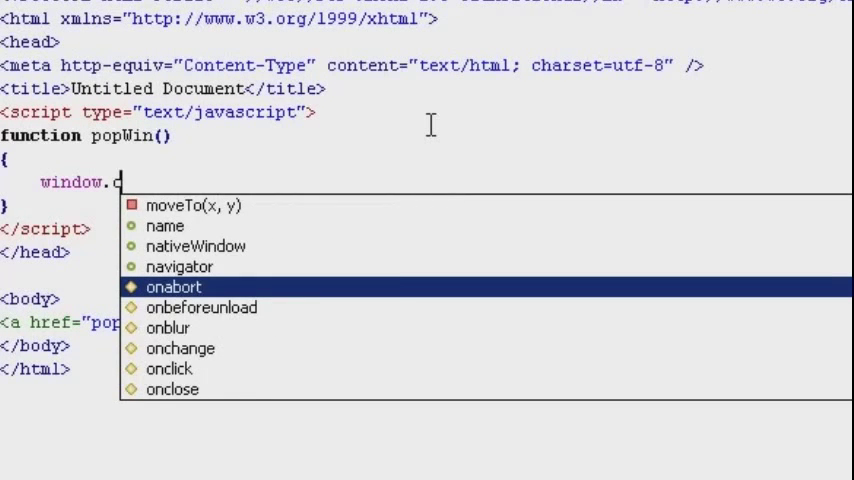
type("pen(")
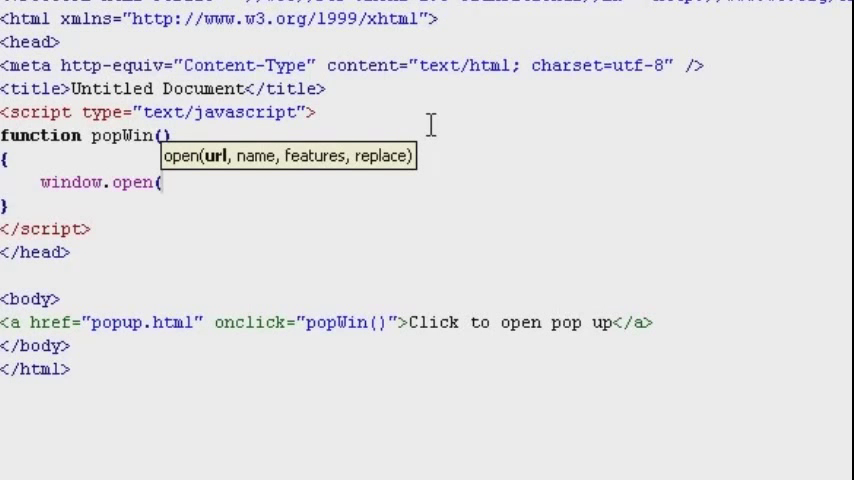
type("'")
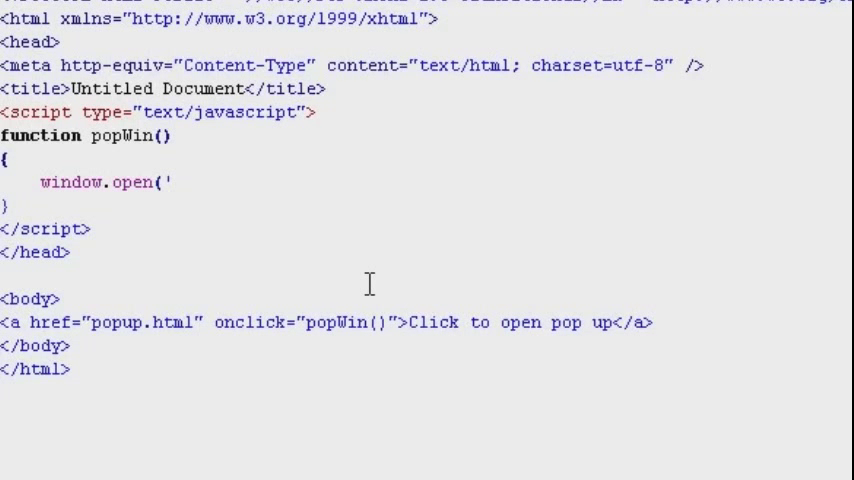
type("popup.h")
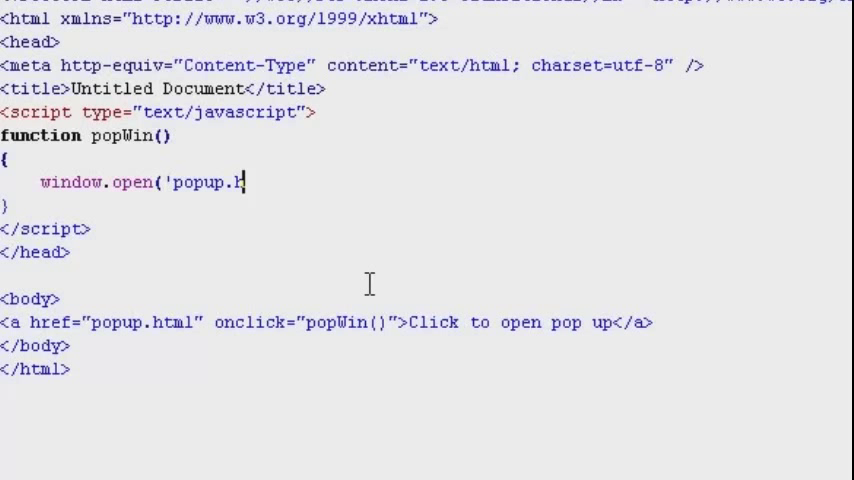
type("tm")
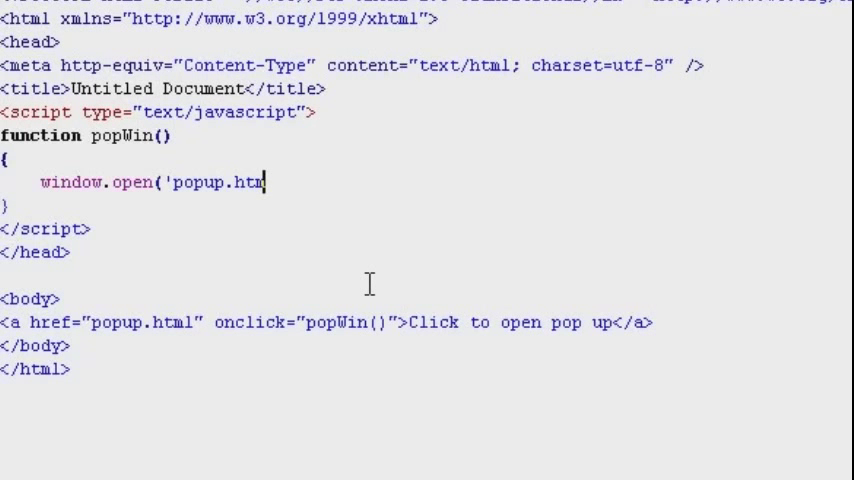
type("l")
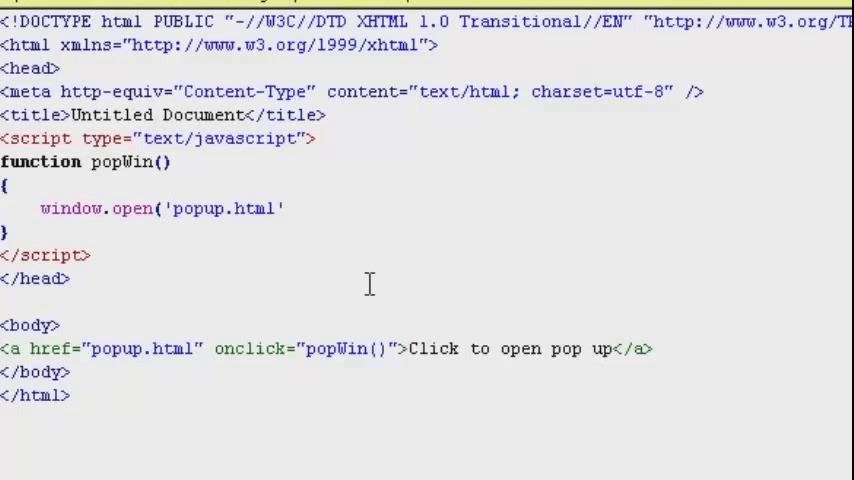
type(",")
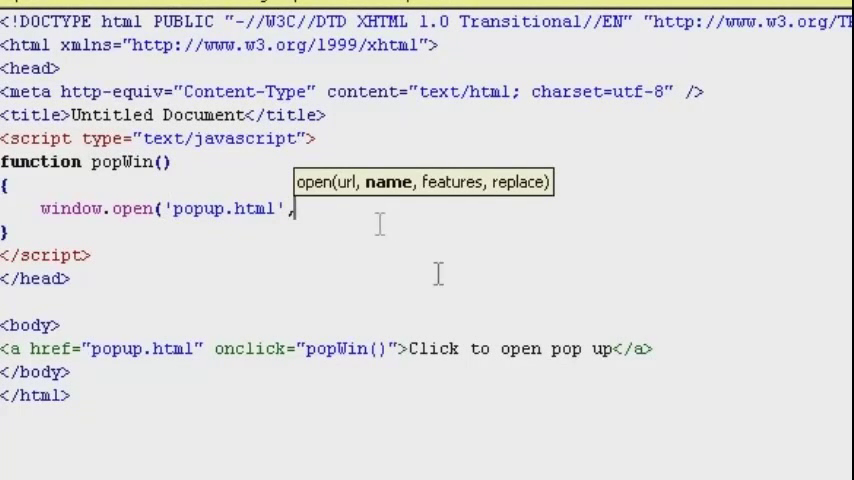
mouse_move(386, 249)
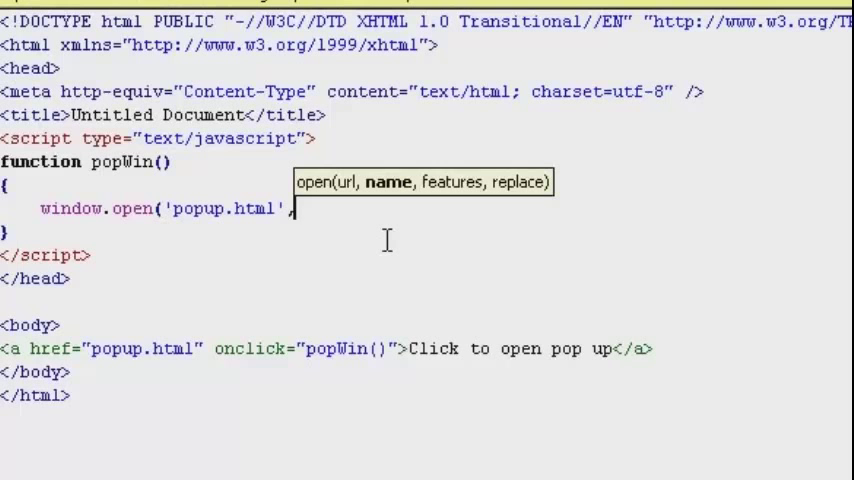
type("''")
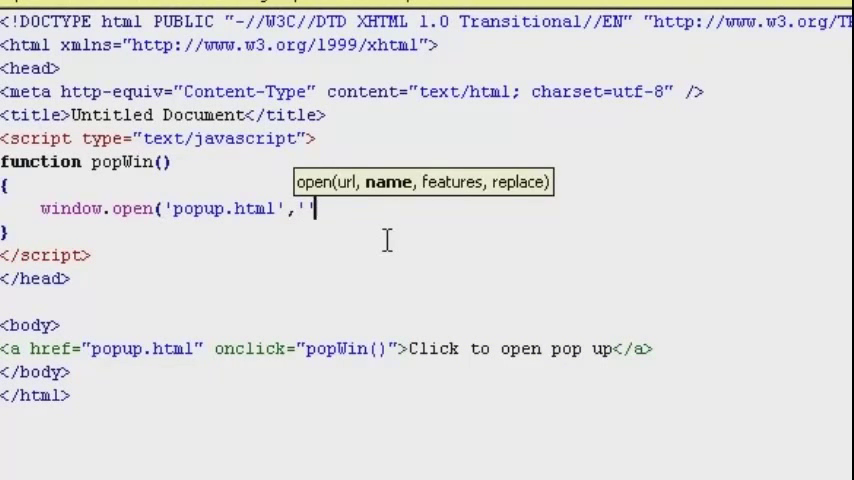
type(", );")
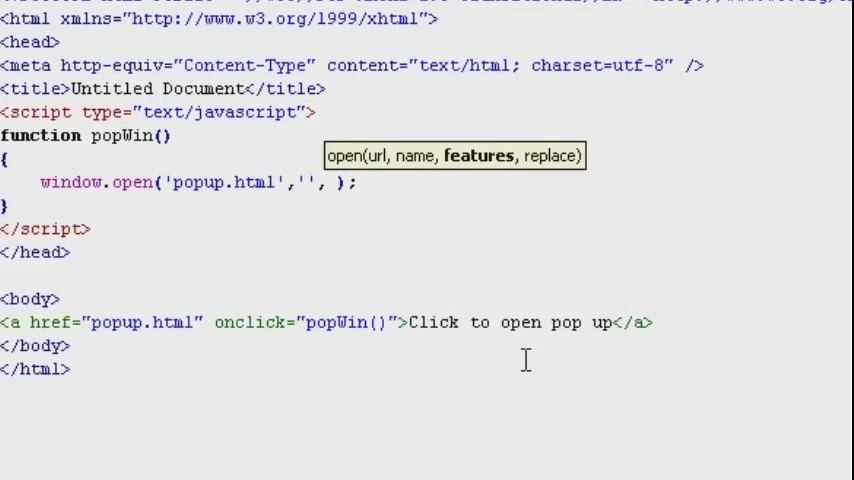
type("''")
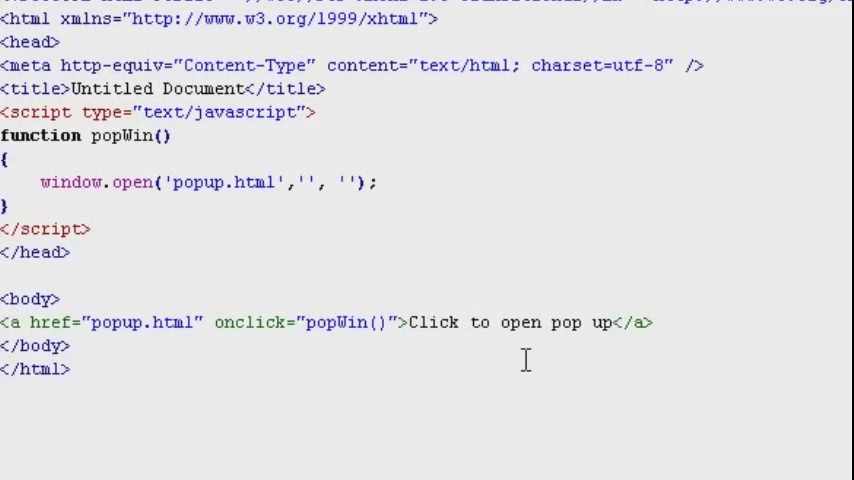
Enter height=400 and width=300 as the window.open features
type("hei")
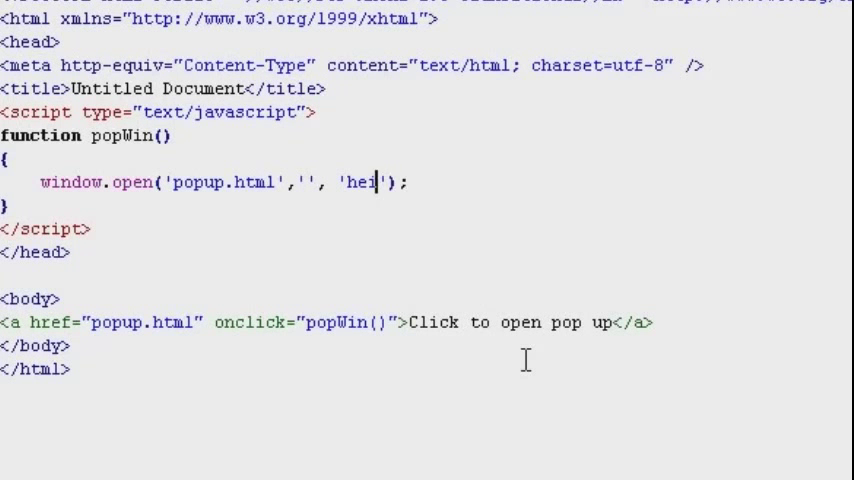
type("ght")
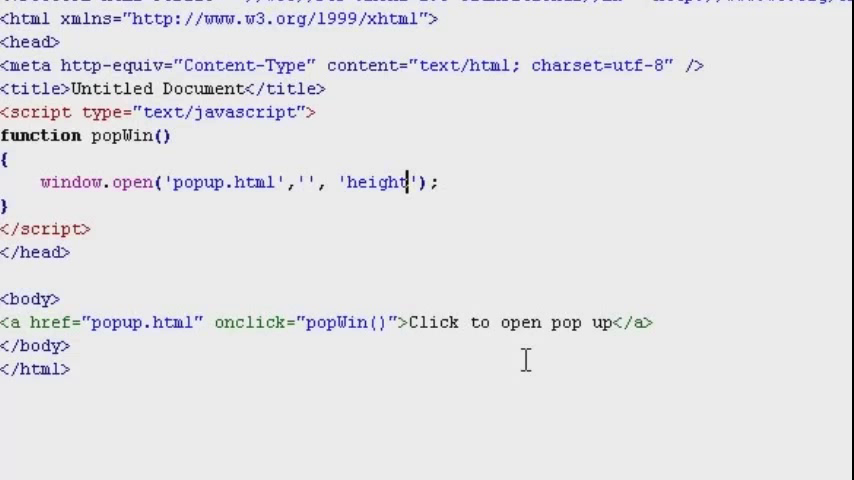
type("=")
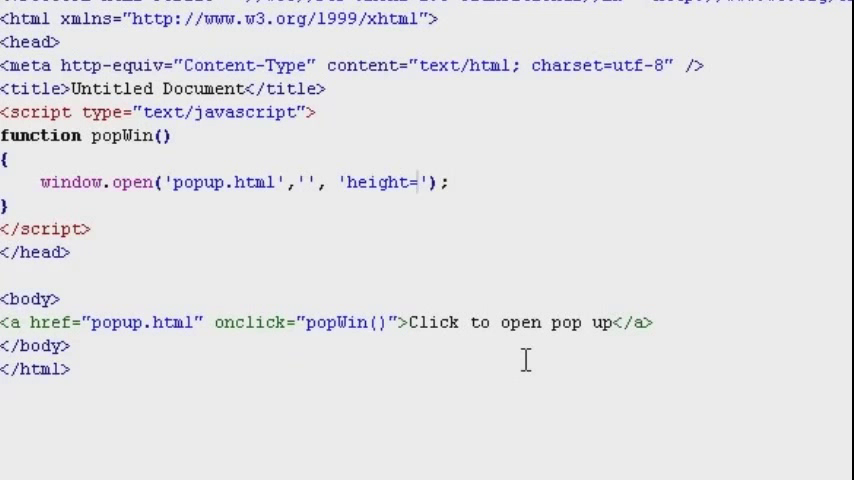
type("400,")
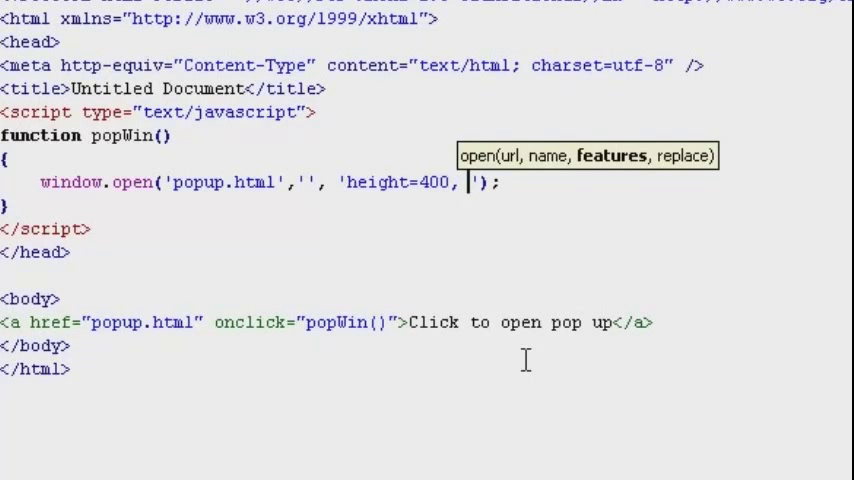
type("width")
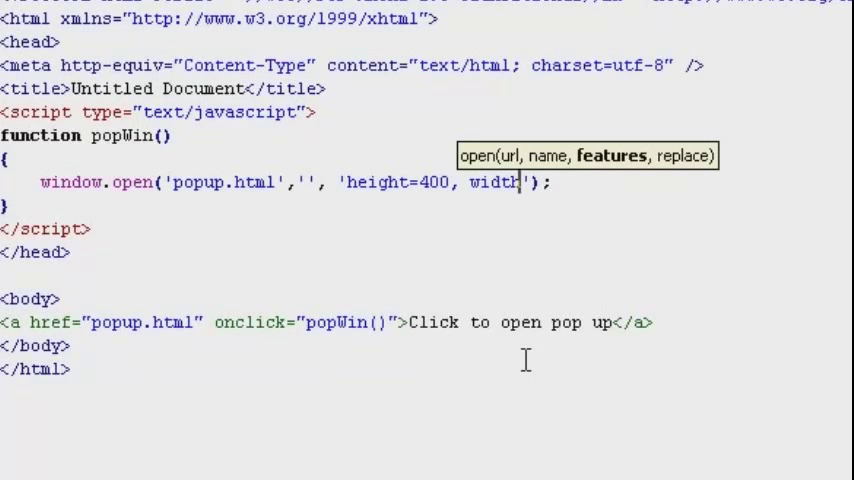
type("=")
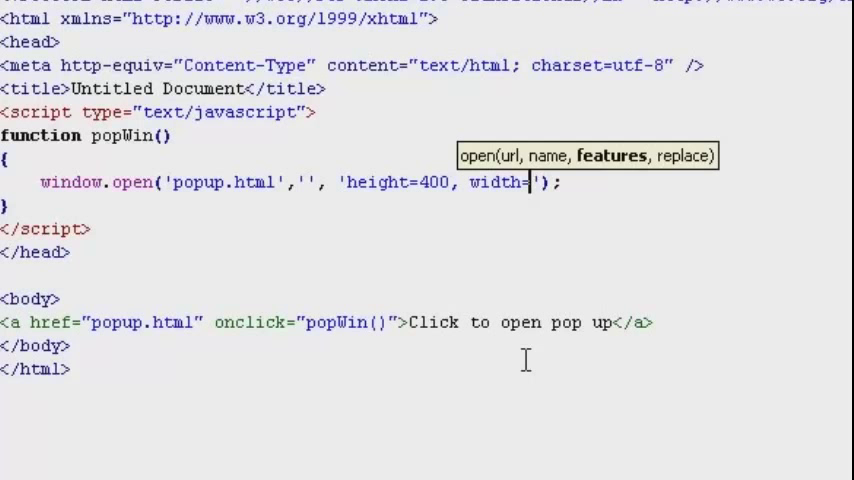
type("300")
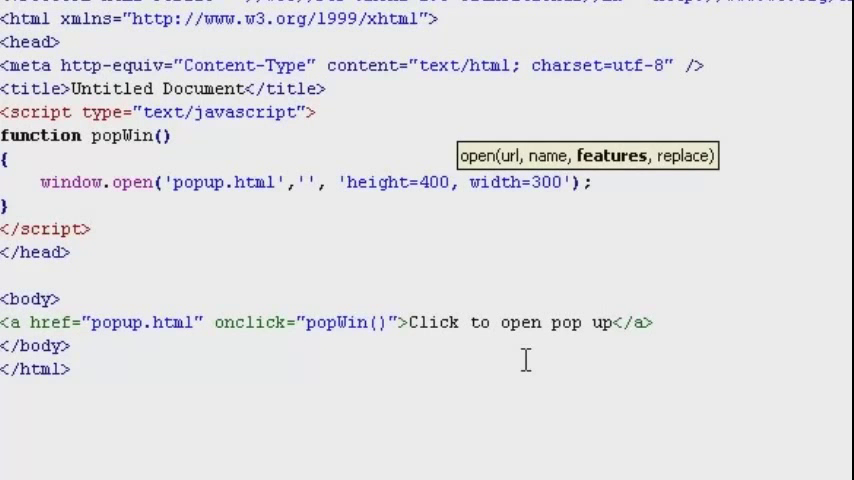
Add top=200 and left=200 to the features string
type(",")
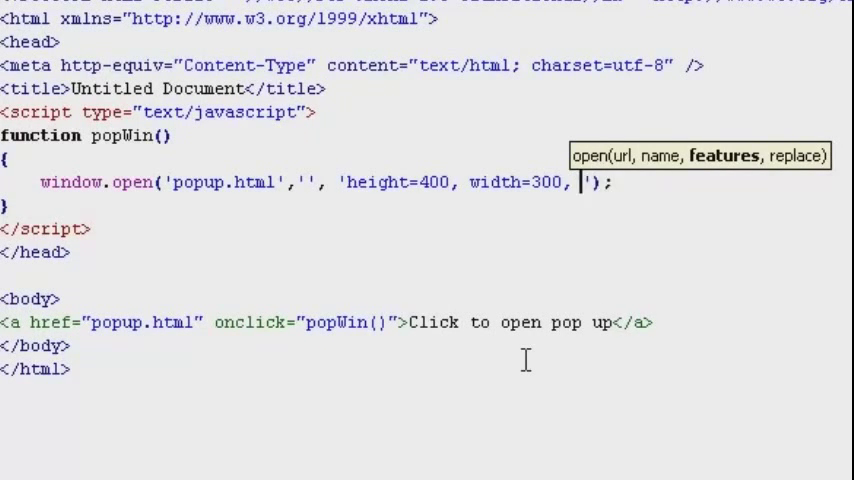
type("top=")
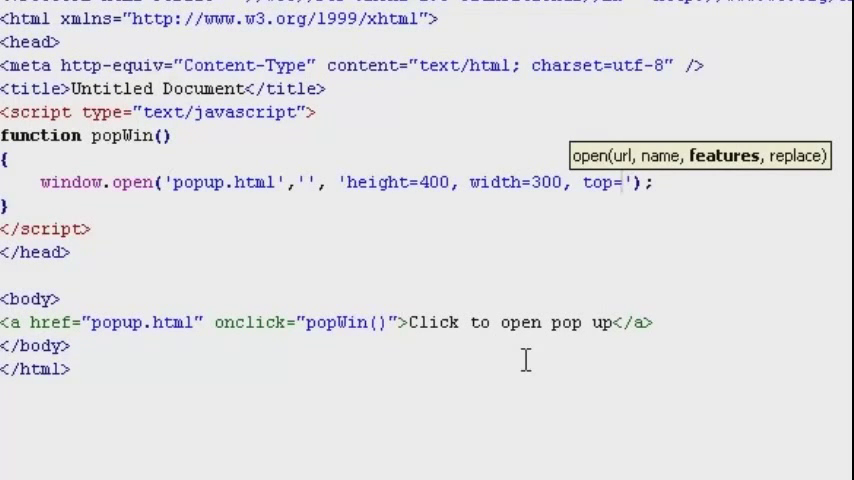
type("20")
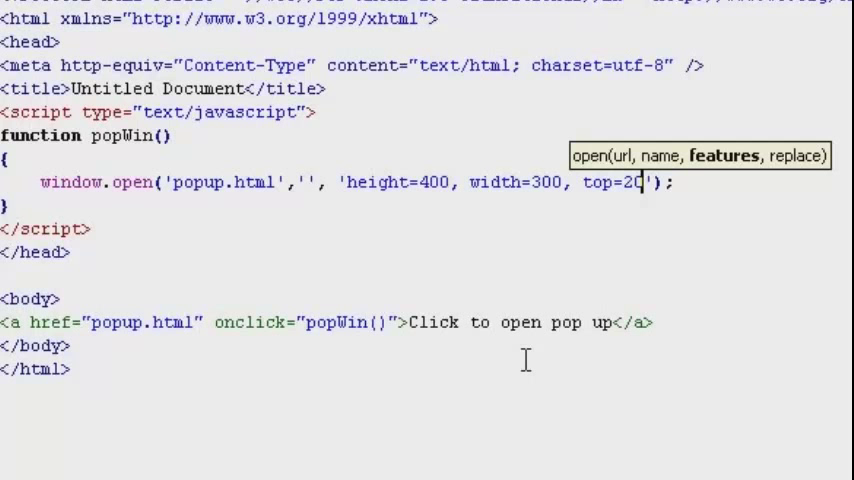
type("0, l")
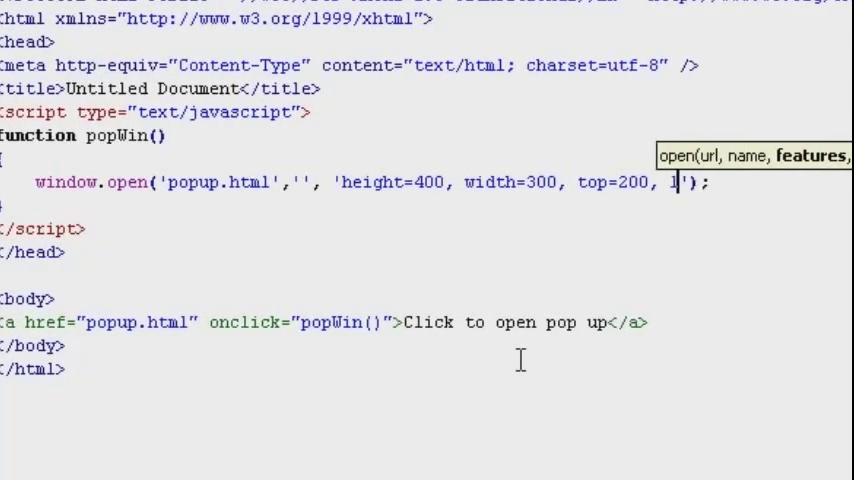
type("eft=")
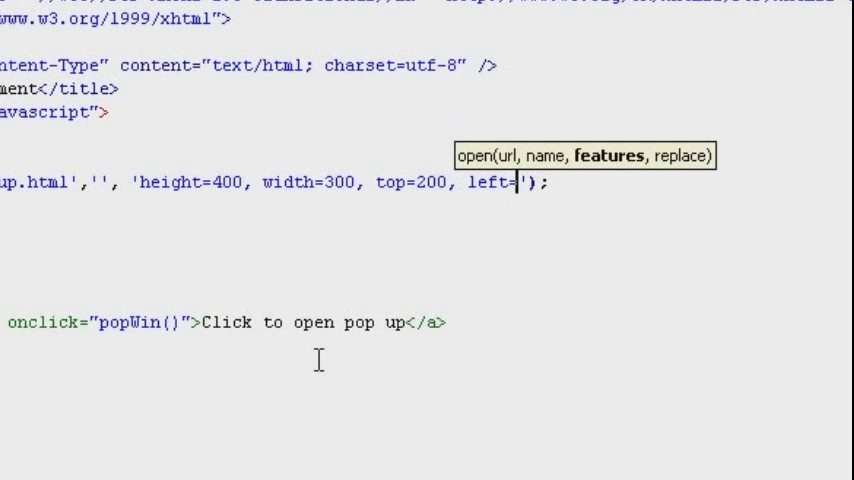
type("200")
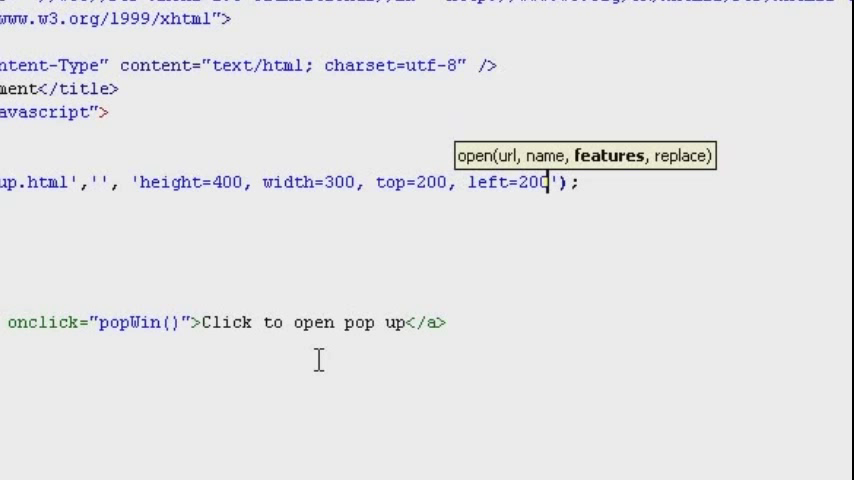
Append scrollable=no, menubar=no and resizable=yes to the window.open features
type(", s")
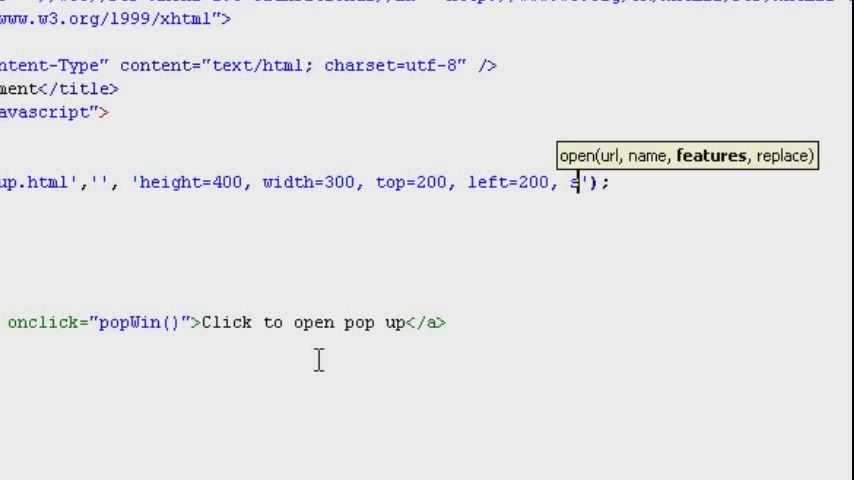
type("crolls")
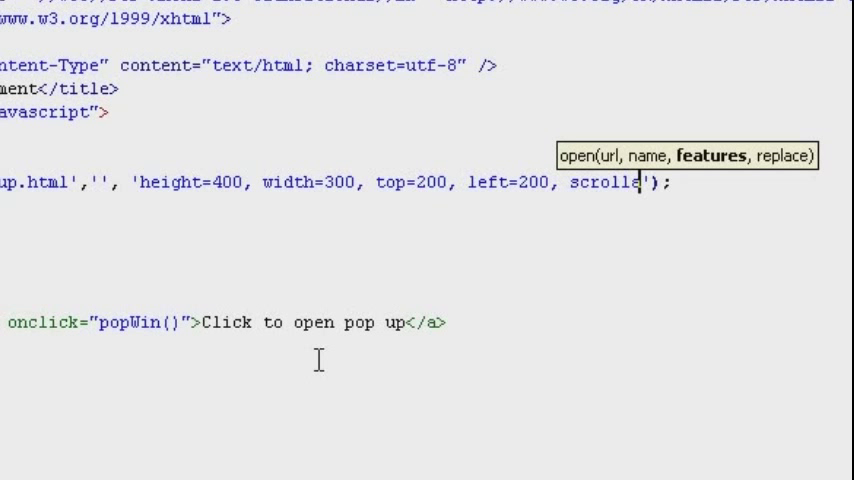
type("abl")
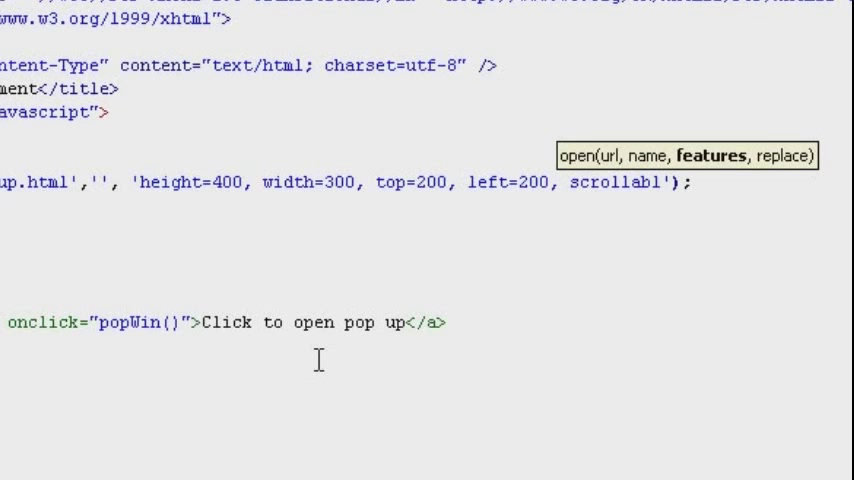
type("e")
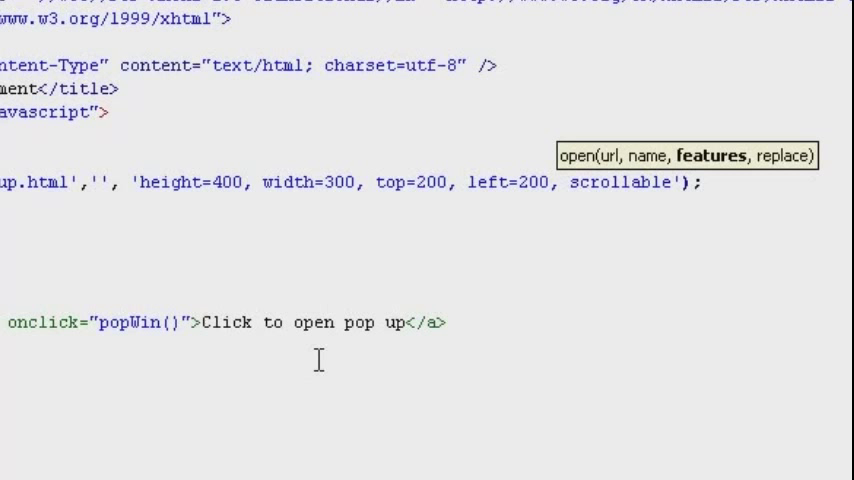
type("=no,")
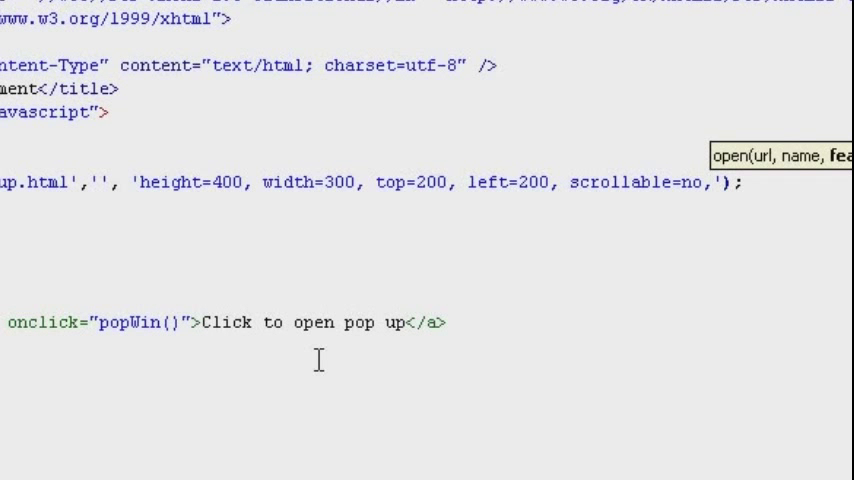
type("menubar=")
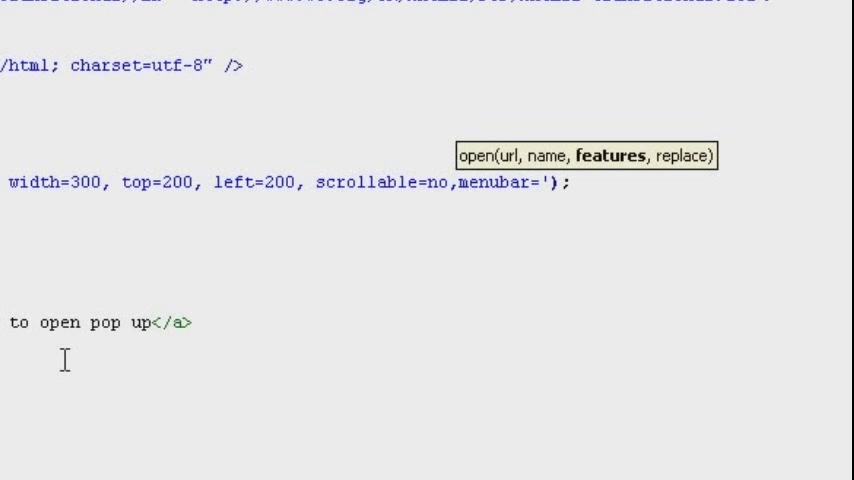
type("no,")
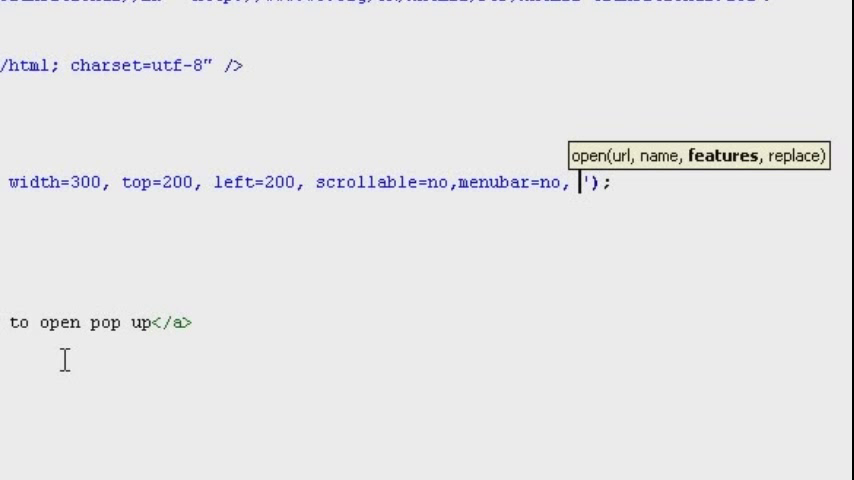
type("re")
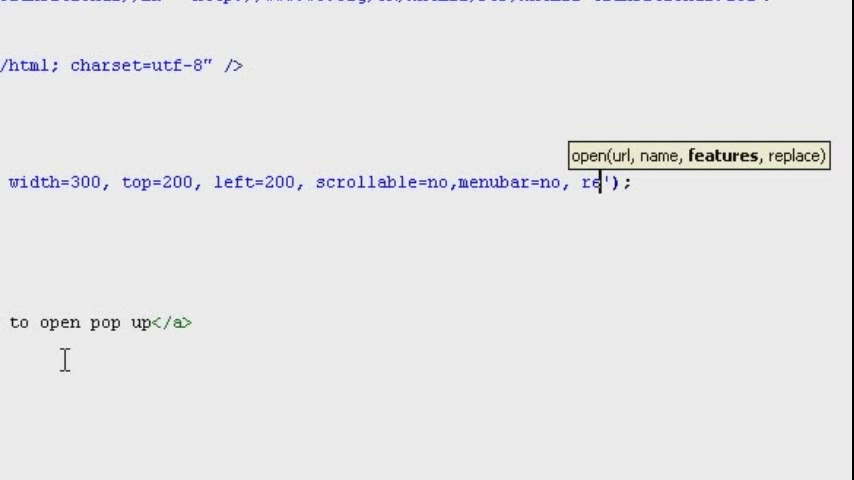
type("sizabl")
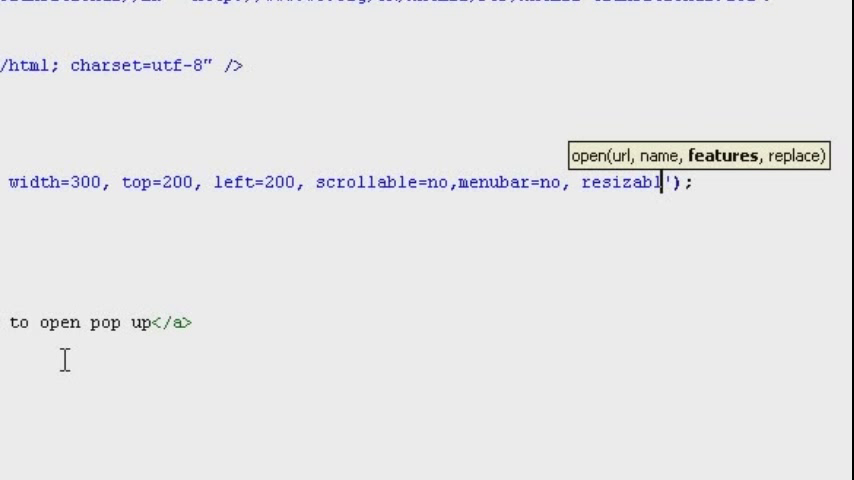
type("e")
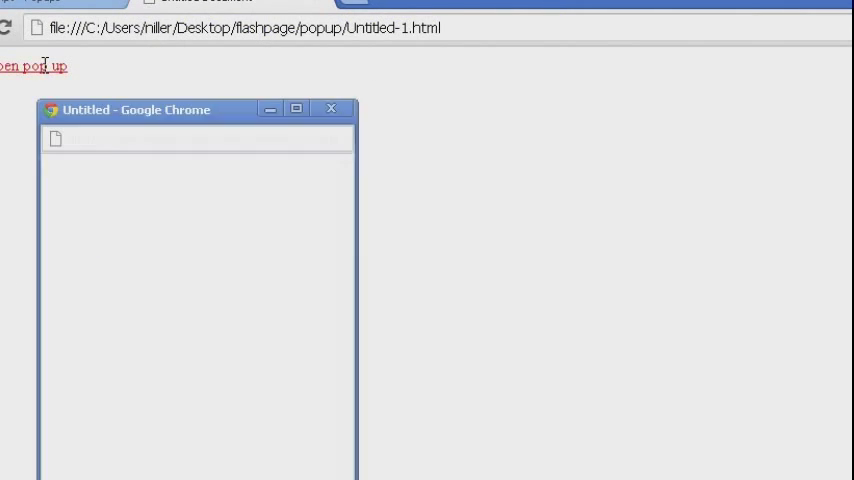
Launch the small pop-up window from the 'Click to open pop up' link in Chrome
left_click(30, 65)
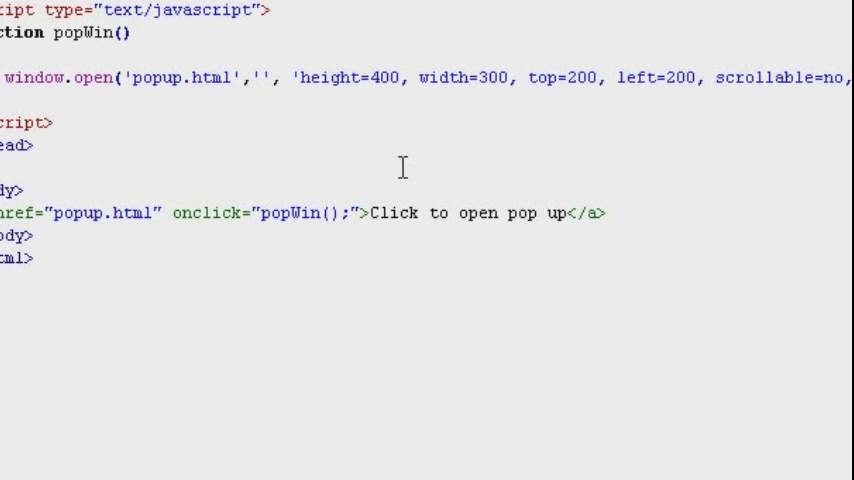
Add return (false); after popWin(); in the onclick and preview in Chrome
type("re")
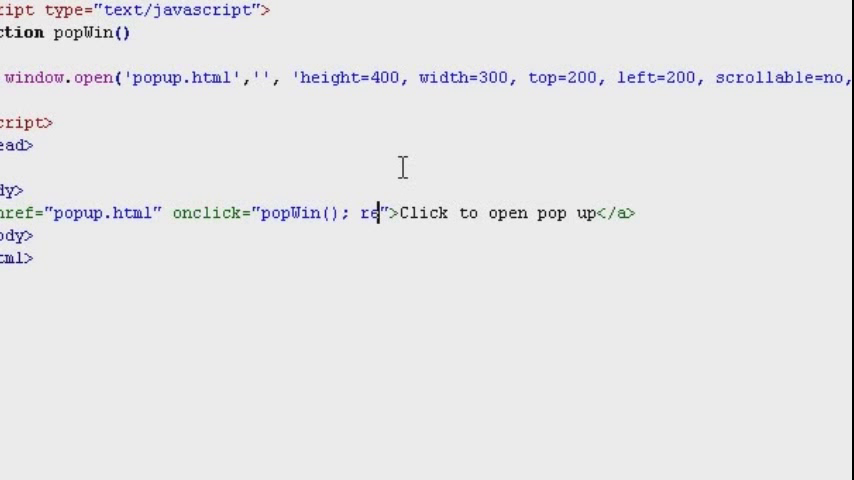
type("tur")
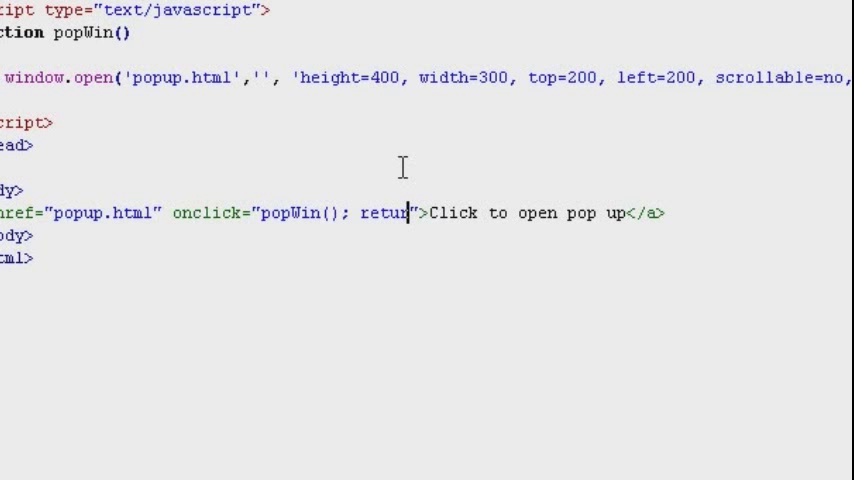
type("(false);")
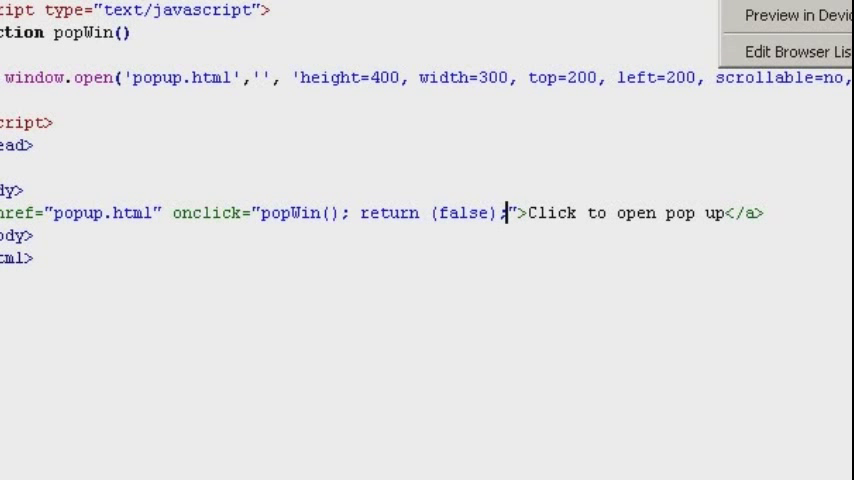
left_click(795, 16)
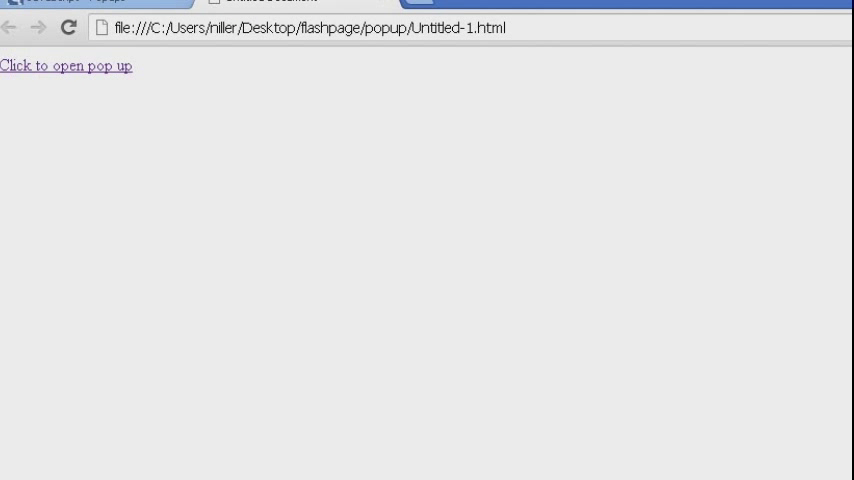
In Chrome, click 'Click to open pop up' to confirm the pop-up opens without the page navigating
left_click(66, 66)
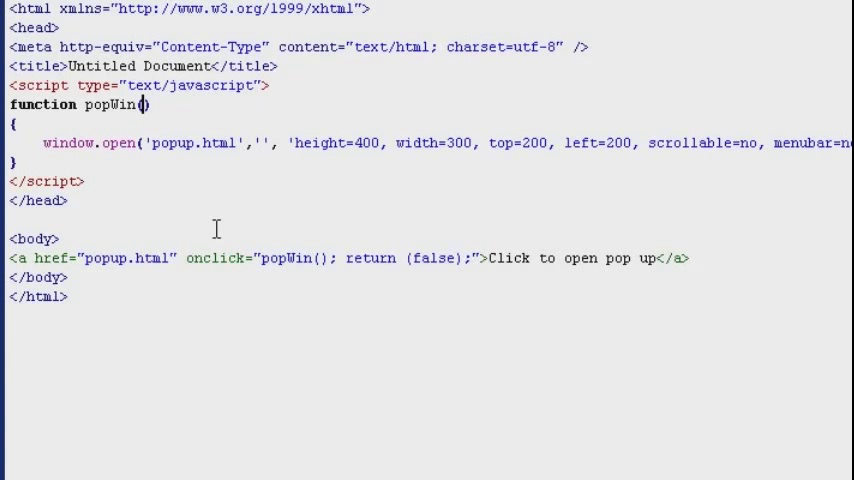
Give popWin a url parameter for window.open, and have the link call popWin(this.href)
type("url")
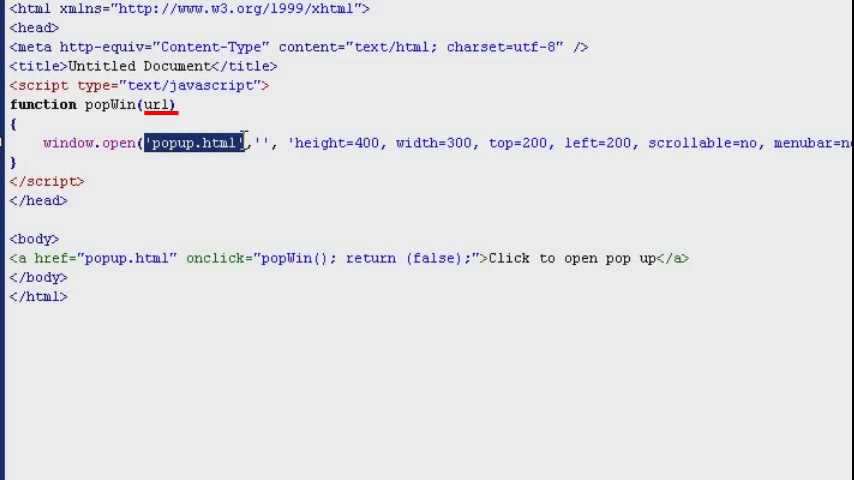
type("url")
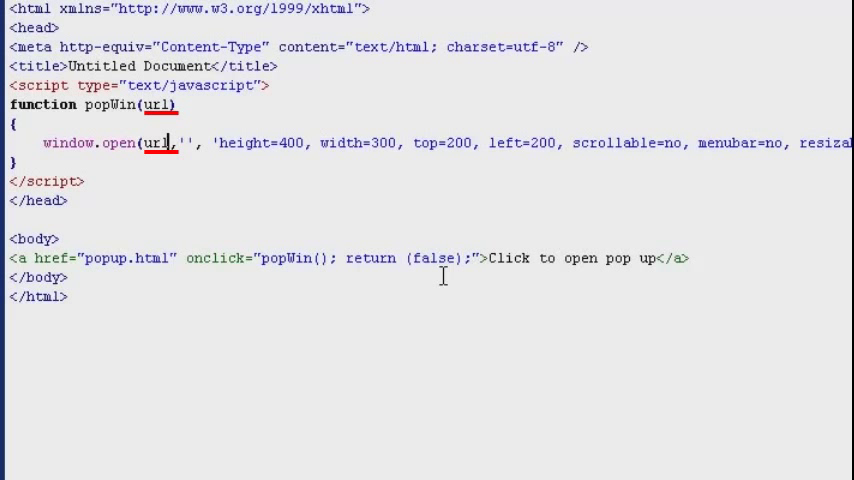
left_click(320, 258)
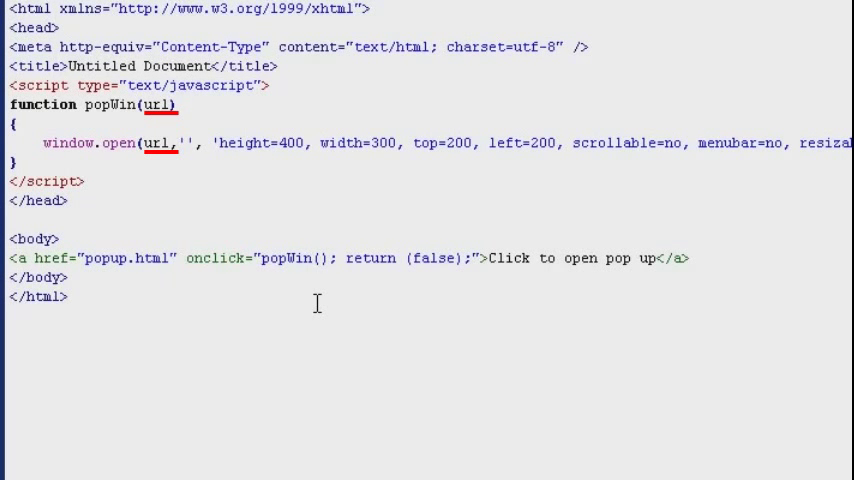
type("this")
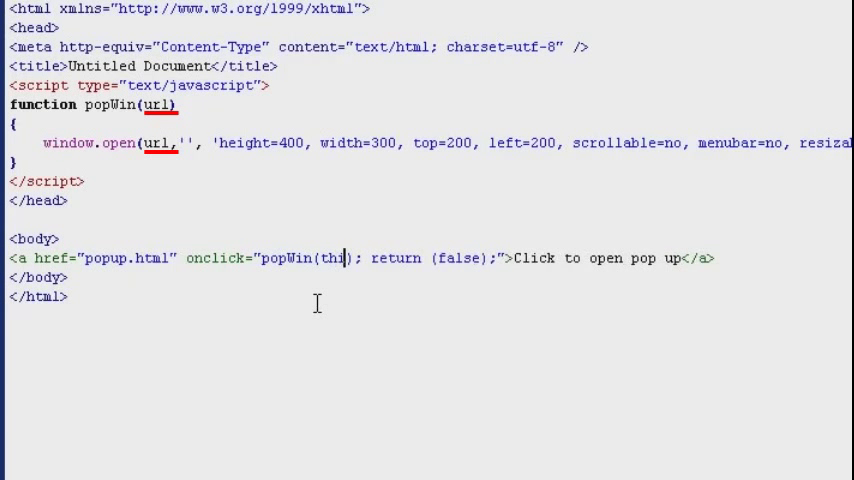
type(".")
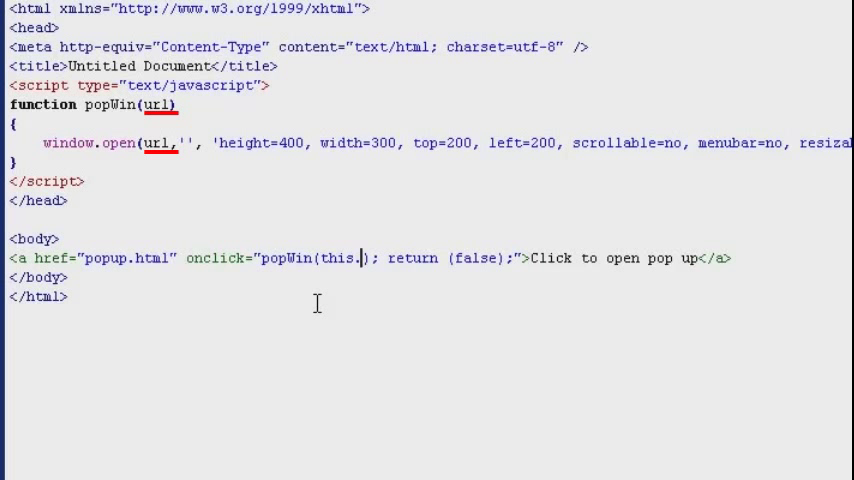
type("href")
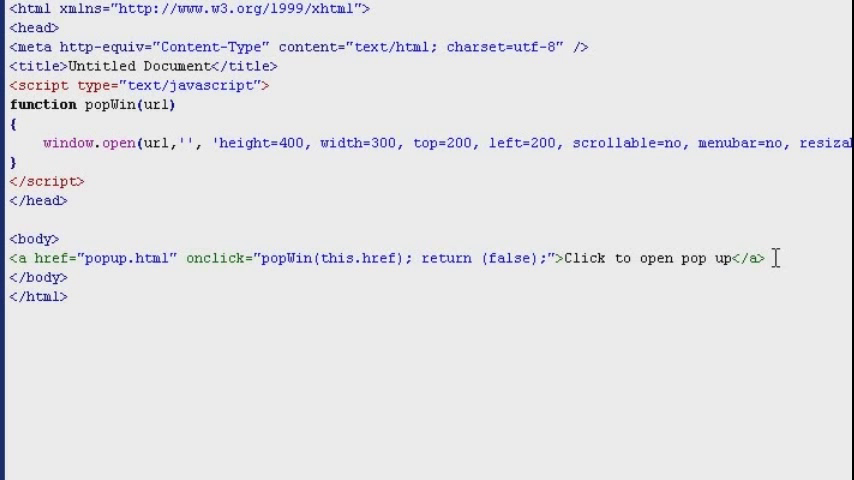
left_click_drag(490, 259, 775, 259)
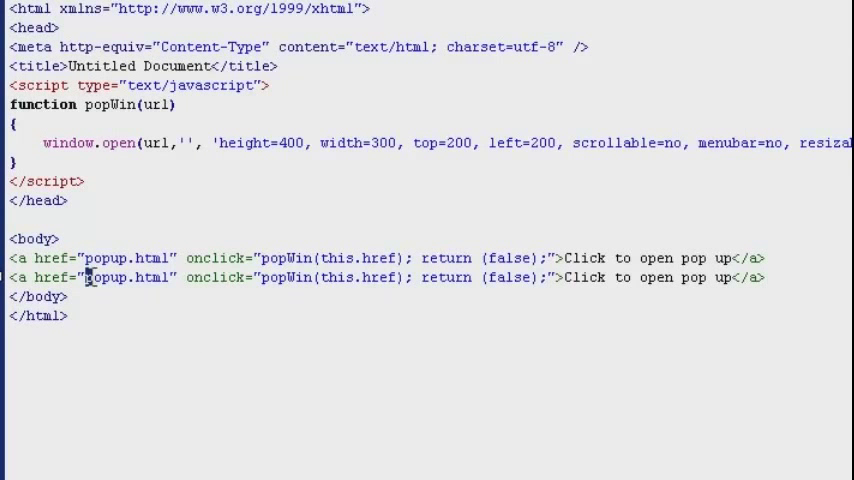
double_click(120, 277)
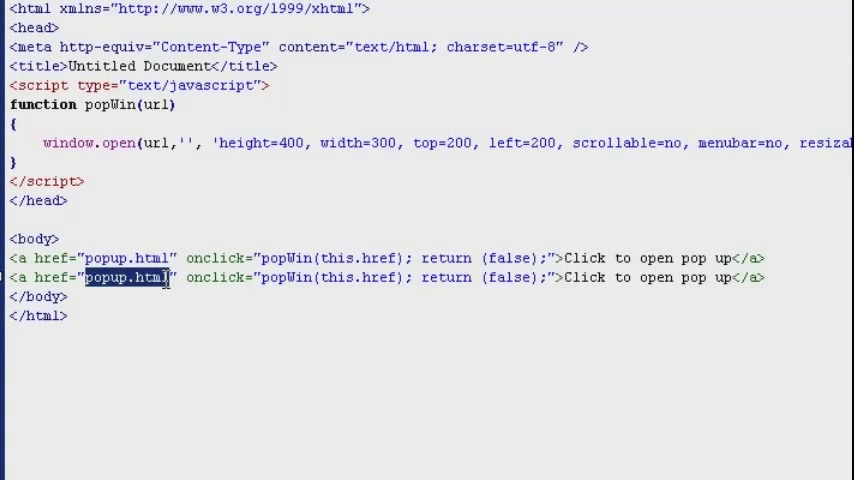
type("http://www.w3.org/")
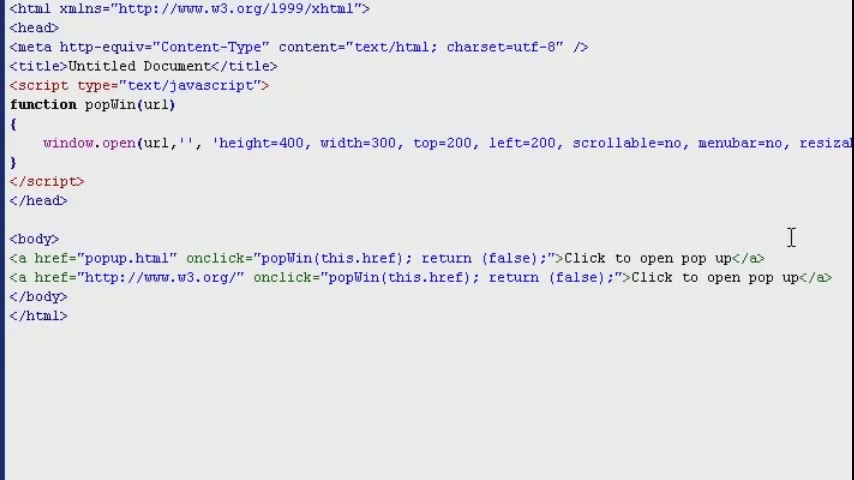
type("<br/>")
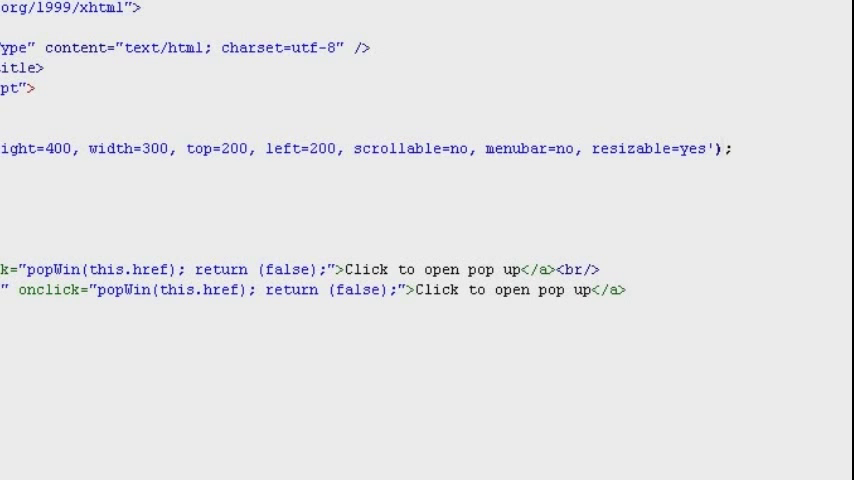
Append .focus() to the end of the window.open(...) call in popWin
type(".focus(")
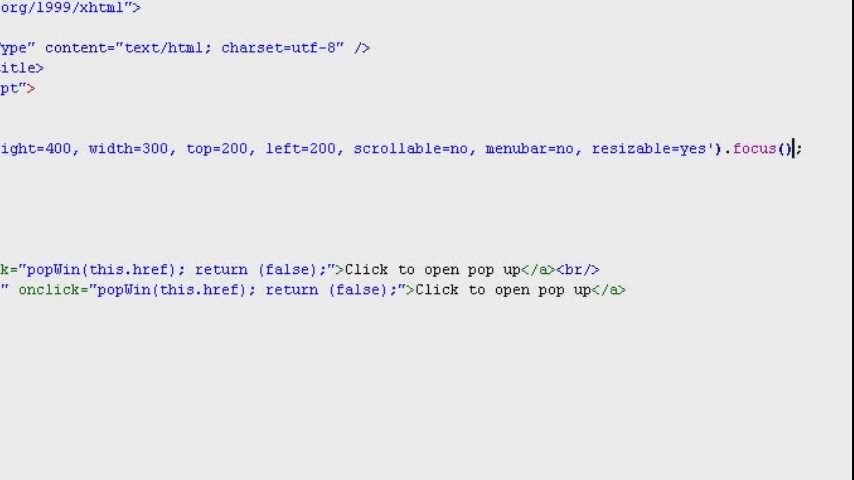
mouse_move(760, 117)
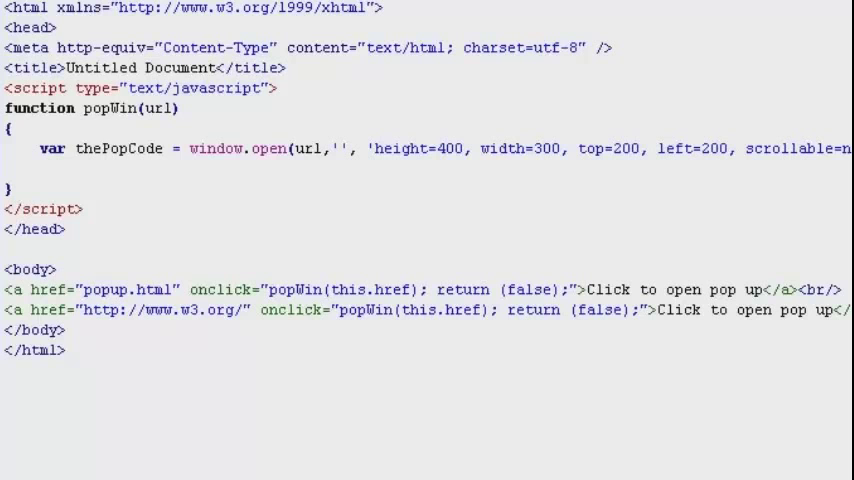
Inside popWin, add if (window.focus) { thePopCode.focus(); } below the window.open line
type("if (")
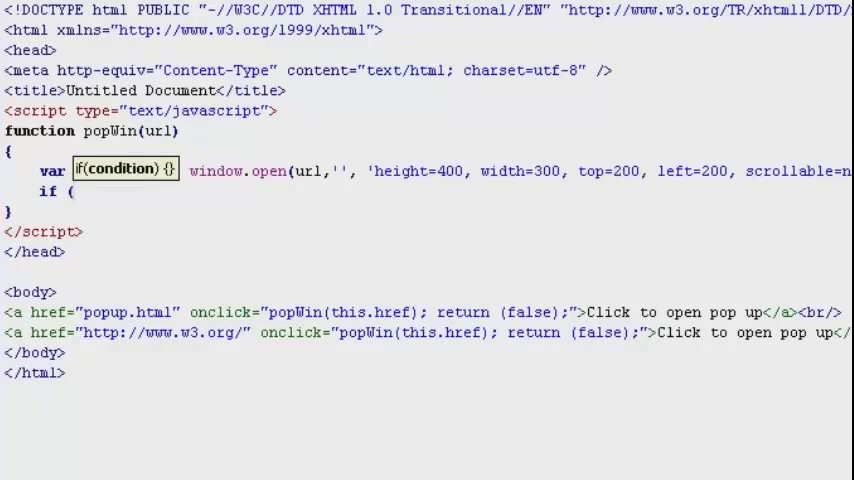
type("window.focus)")
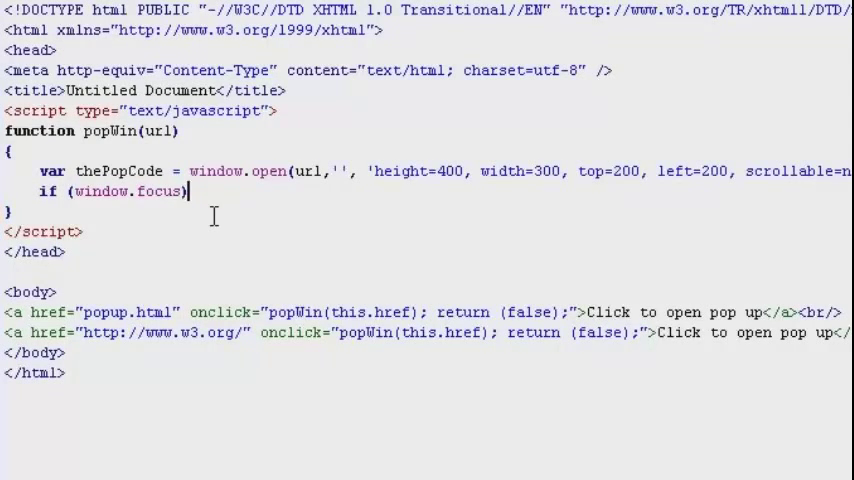
key("Return")
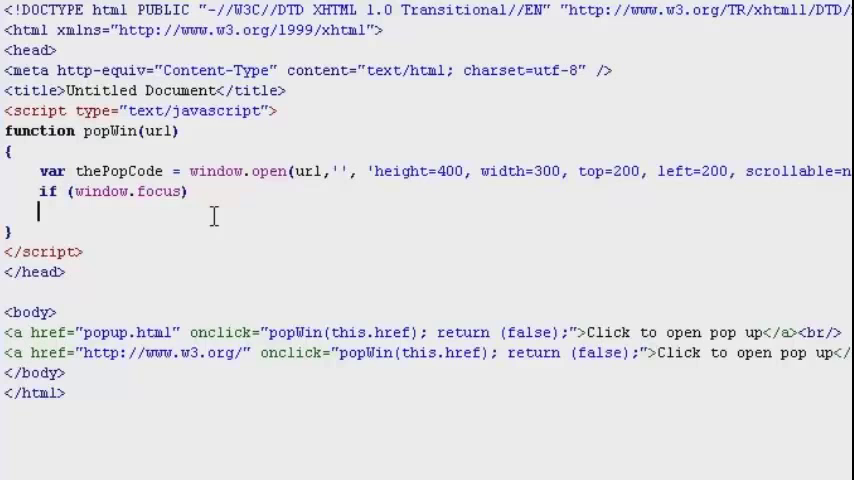
type("{")
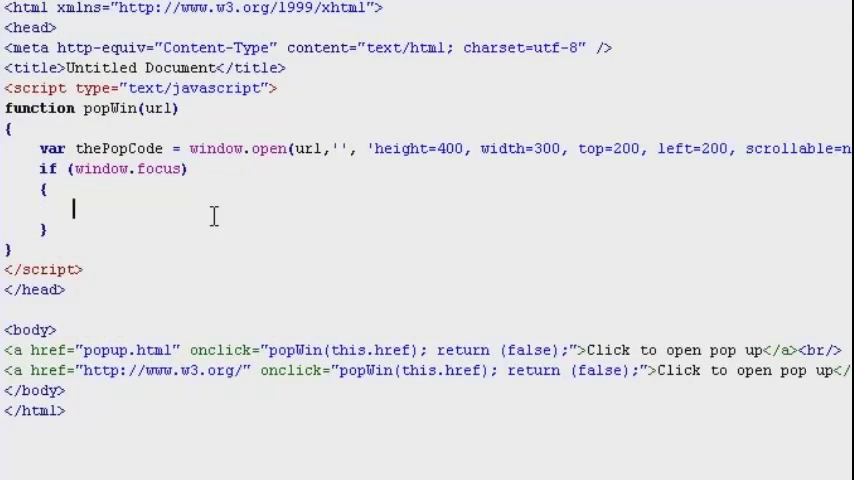
type("theP")
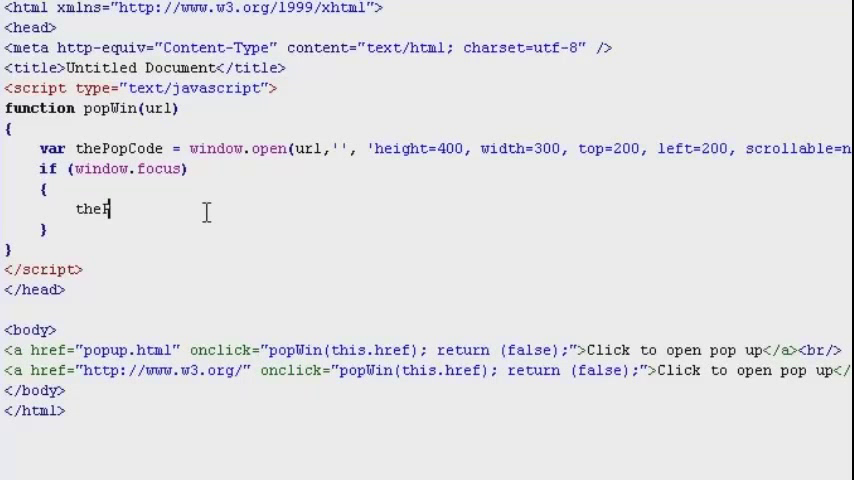
type("opC")
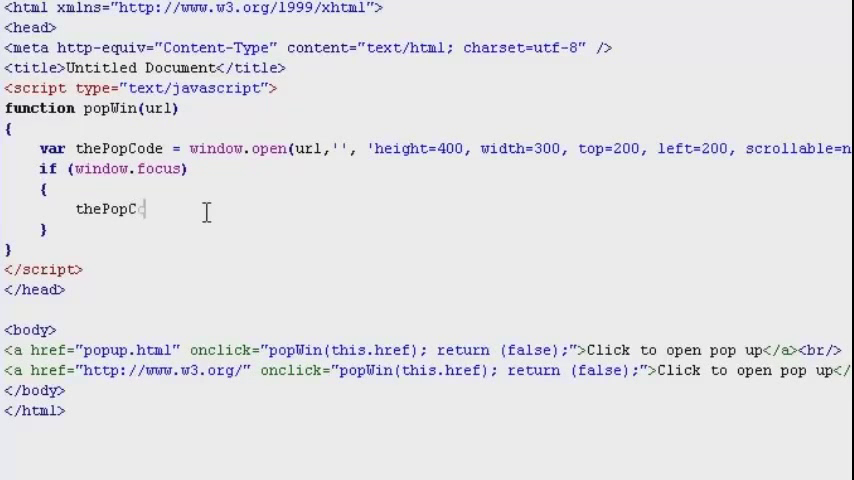
type("ode")
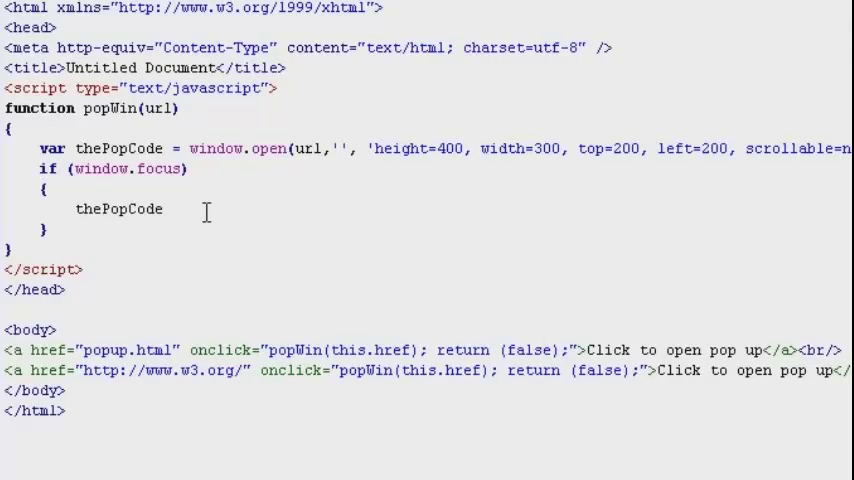
type(".focus();")
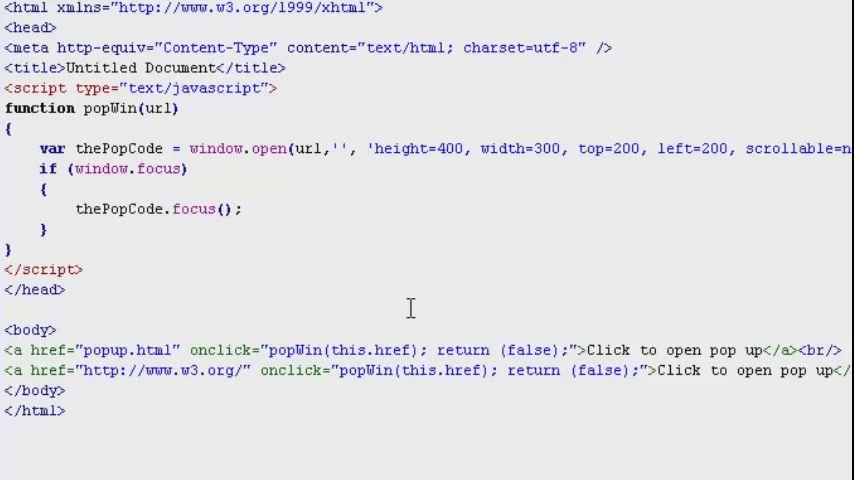
mouse_move(800, 448)
type("another")
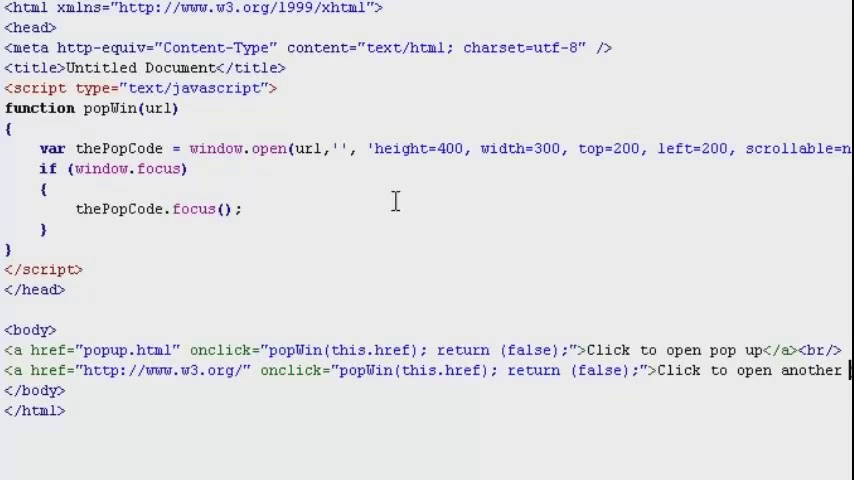
mouse_move(266, 305)
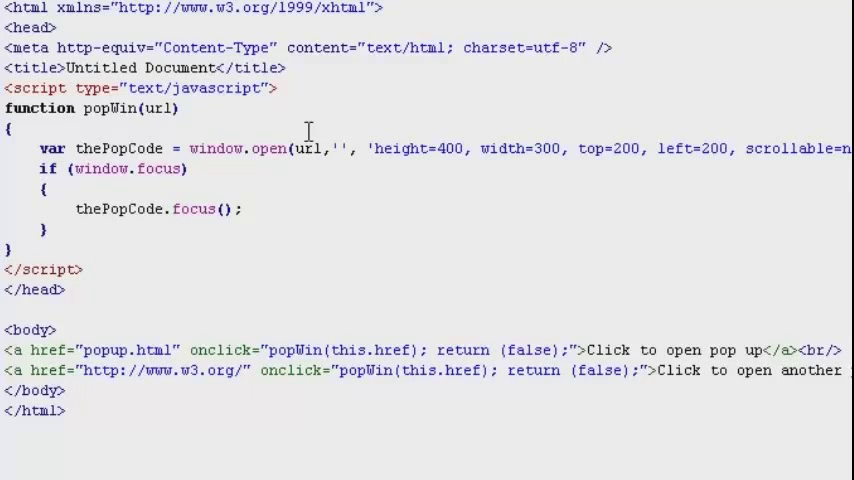
mouse_move(342, 130)
type(",")
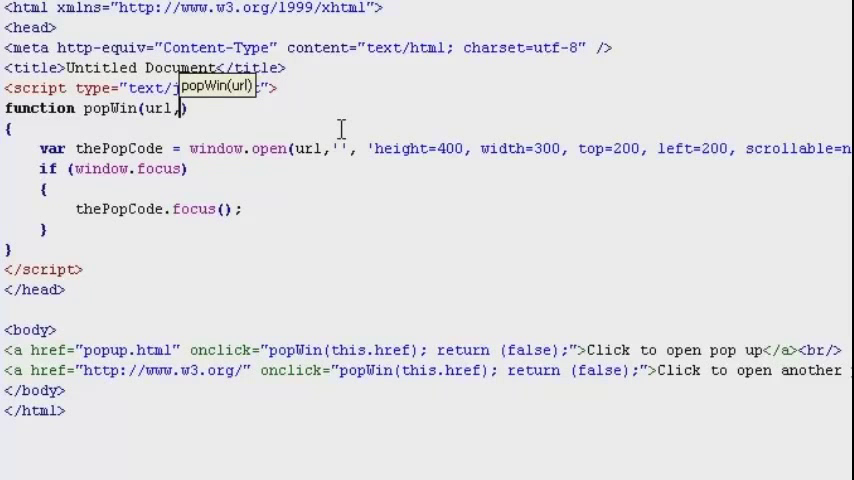
Add parsedWidth as popWin's second parameter, copy it, and select the width value 300
type("p")
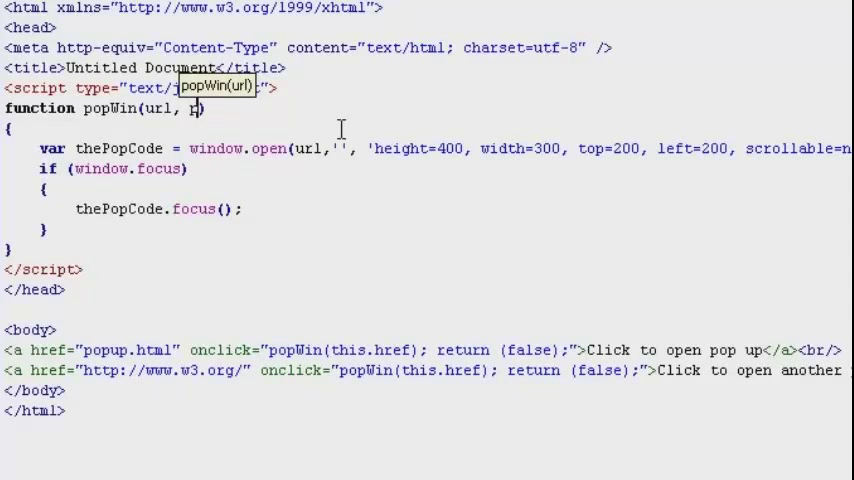
type("arse")
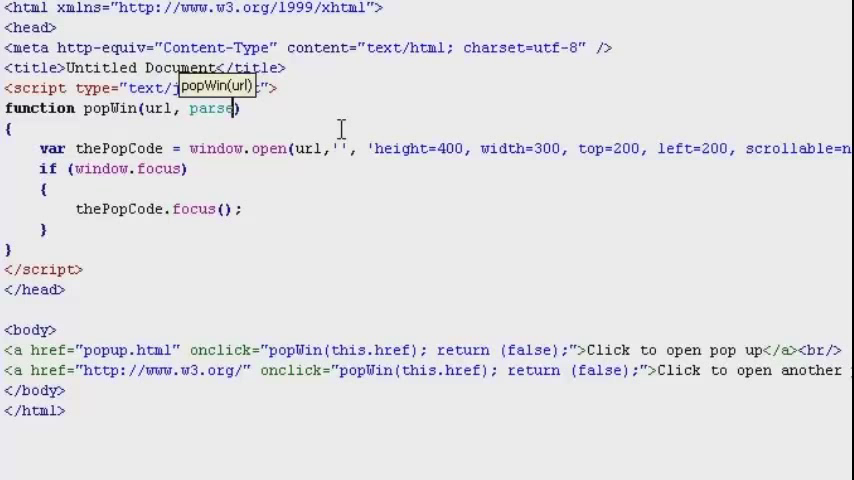
type("d")
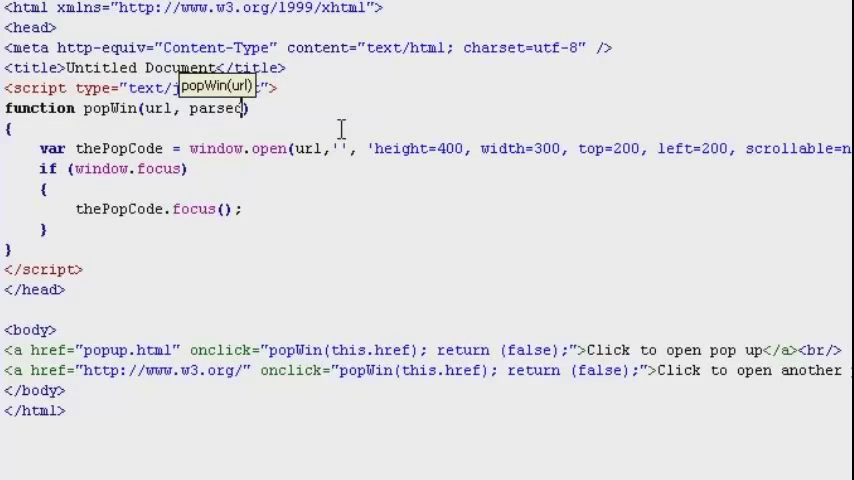
type("Width")
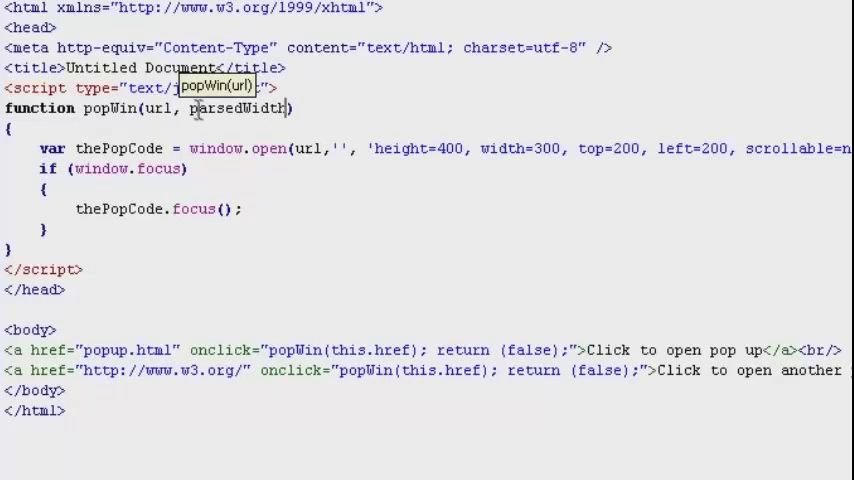
double_click(237, 108)
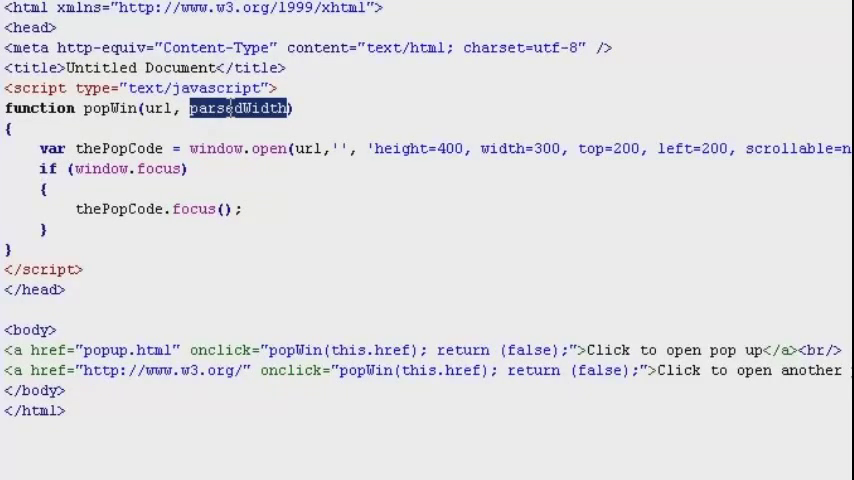
right_click(235, 108)
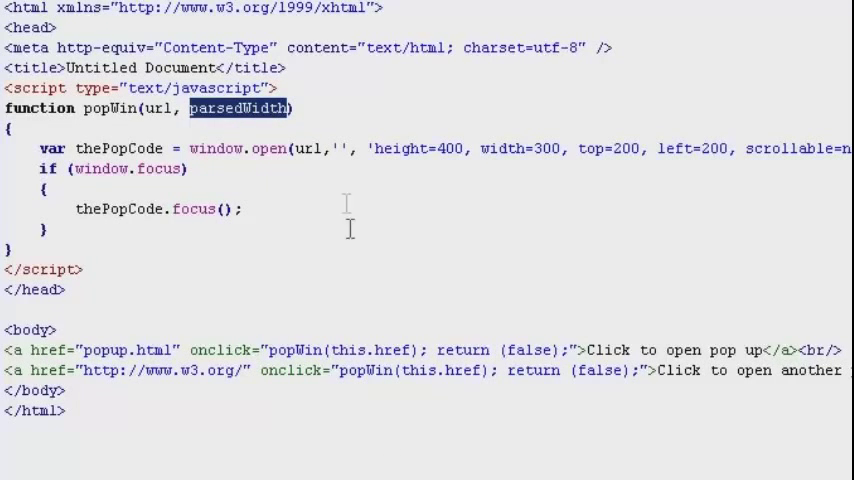
mouse_move(538, 170)
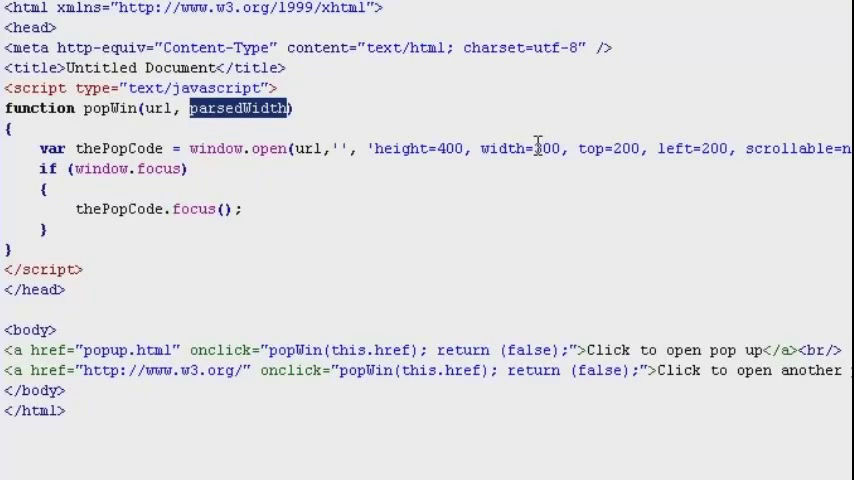
double_click(548, 148)
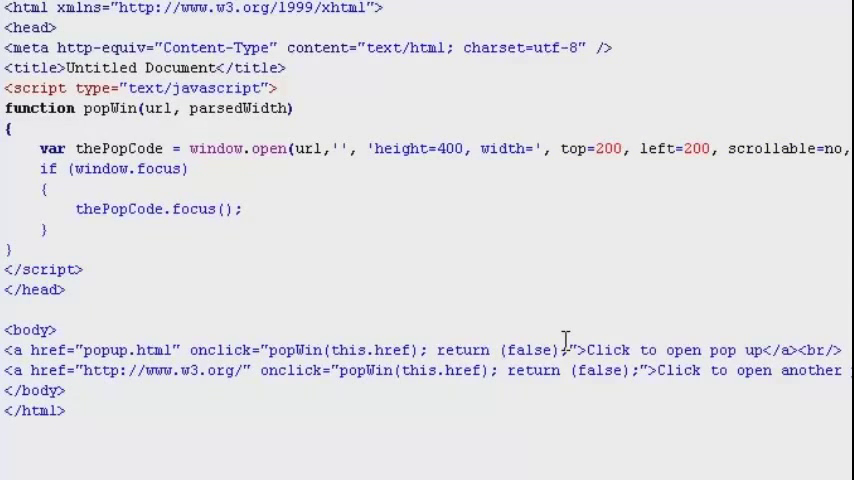
Replace width=300 in the features string with width='+parsedWidth+'
left_click(538, 148)
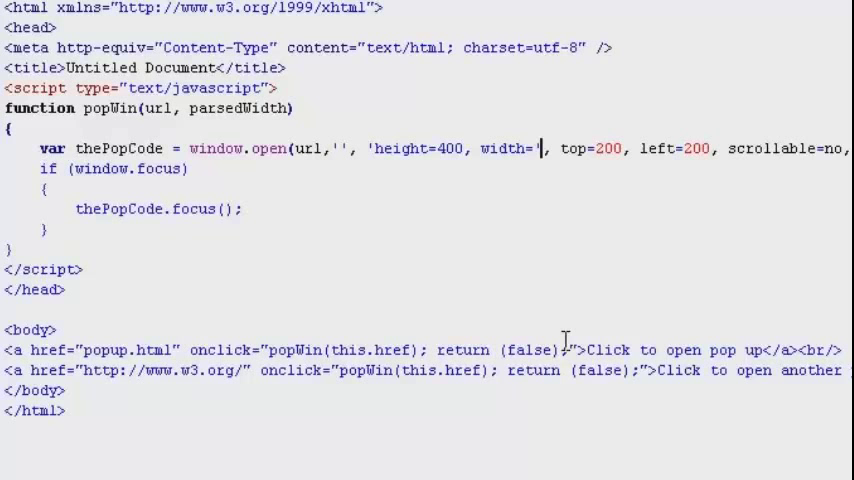
type("+")
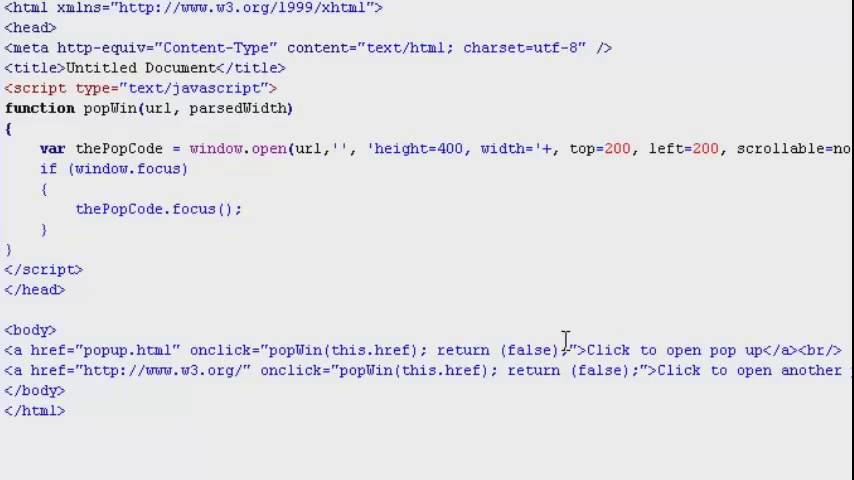
type("parsedWidth+'")
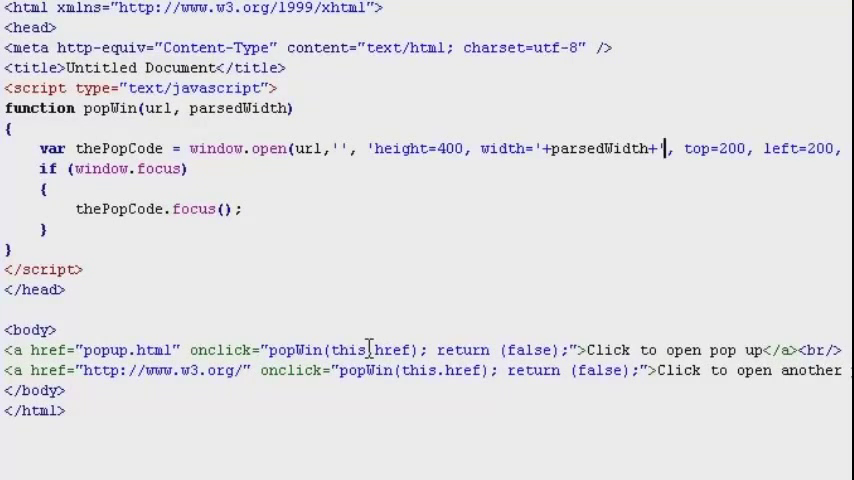
mouse_move(170, 108)
type(", ")
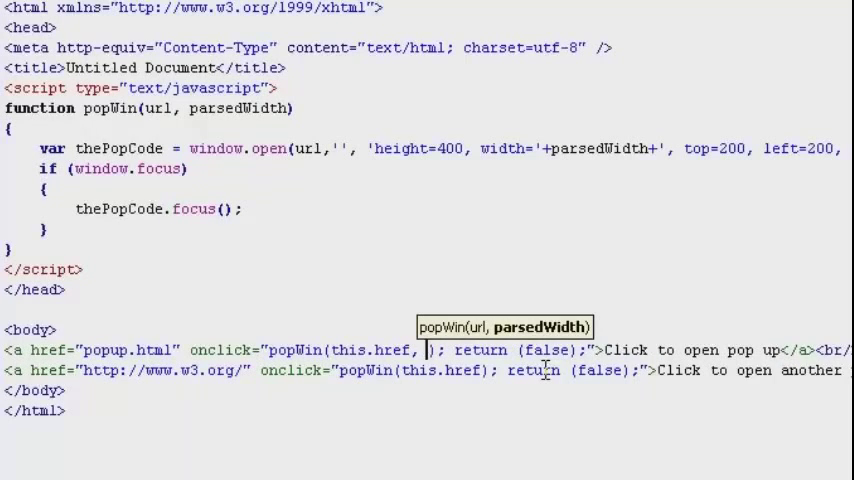
Pass a width of 400 in the first link's popWin call and 80 in the second's
type("400")
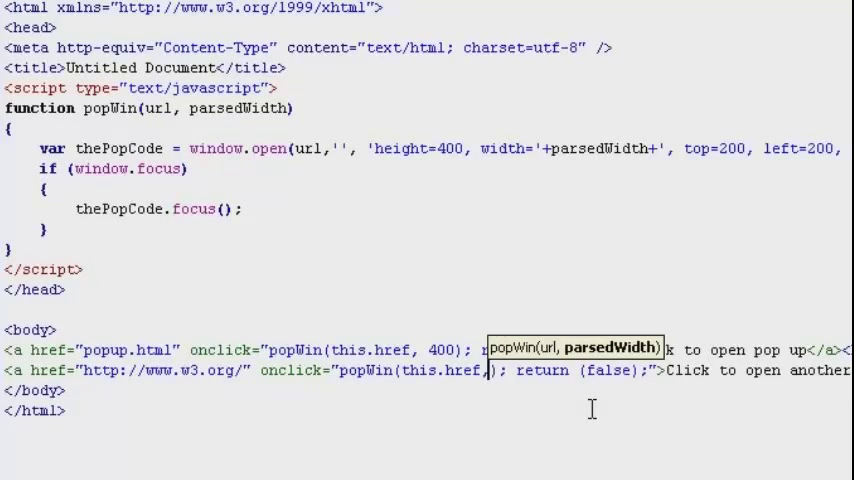
type("80")
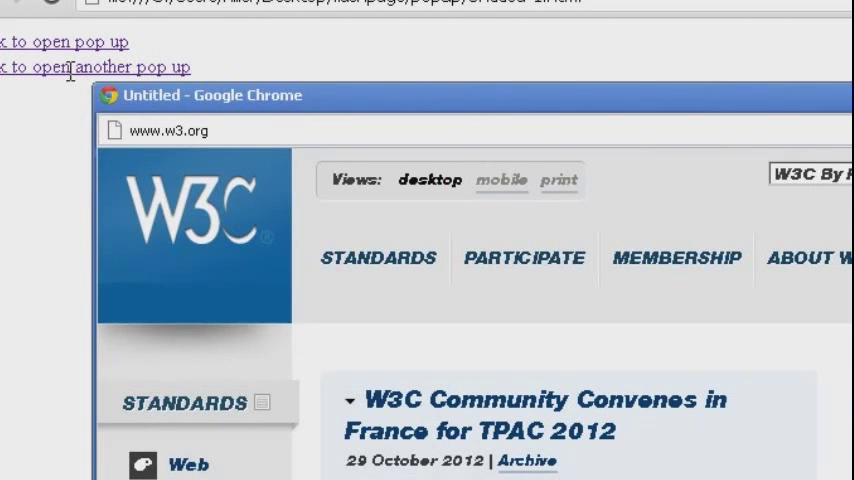
In Chrome, click the first link to open popup.html in a narrower pop-up window
left_click(95, 67)
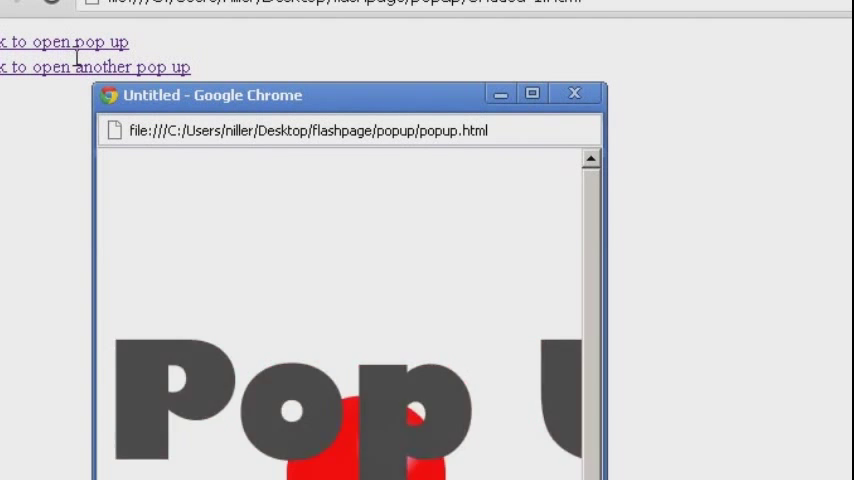